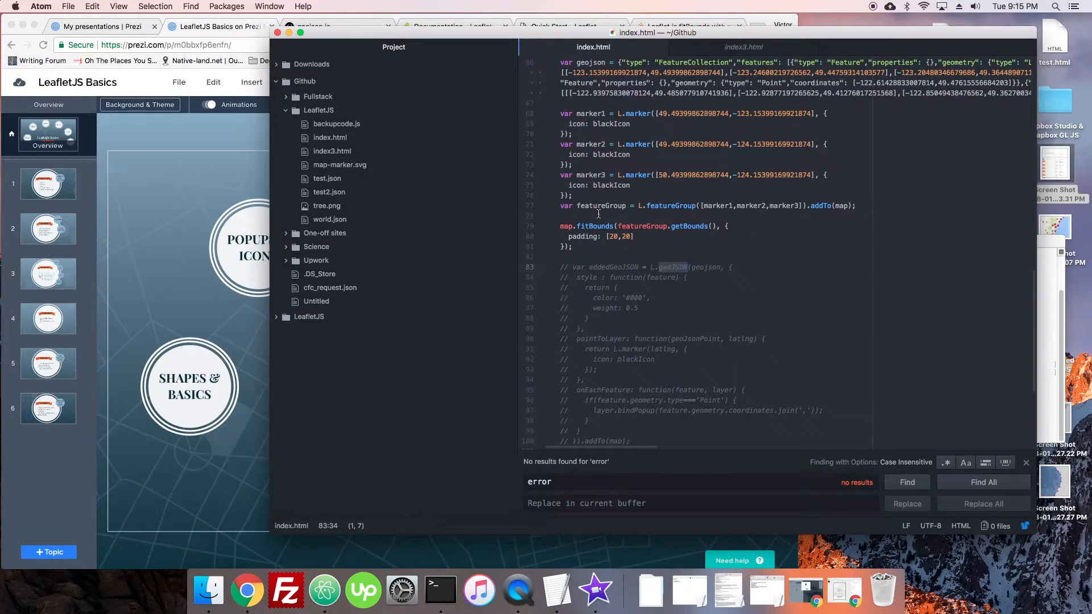
# Step: Chain .bindPopup('hi') onto the featureGroup line before .addTo(map)
pyautogui.scroll(3)
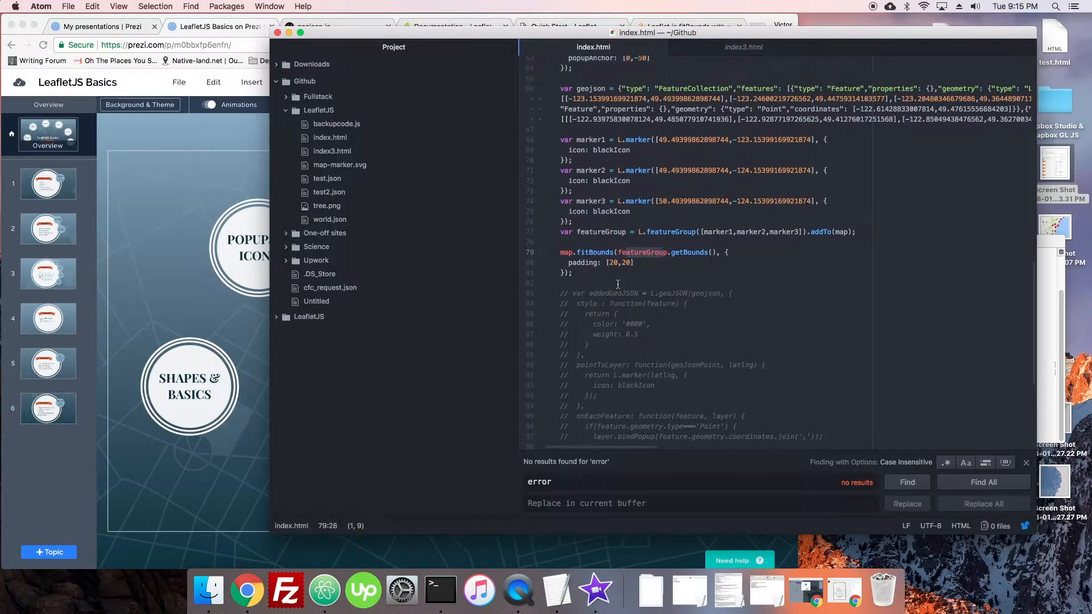
pyautogui.scroll(3)
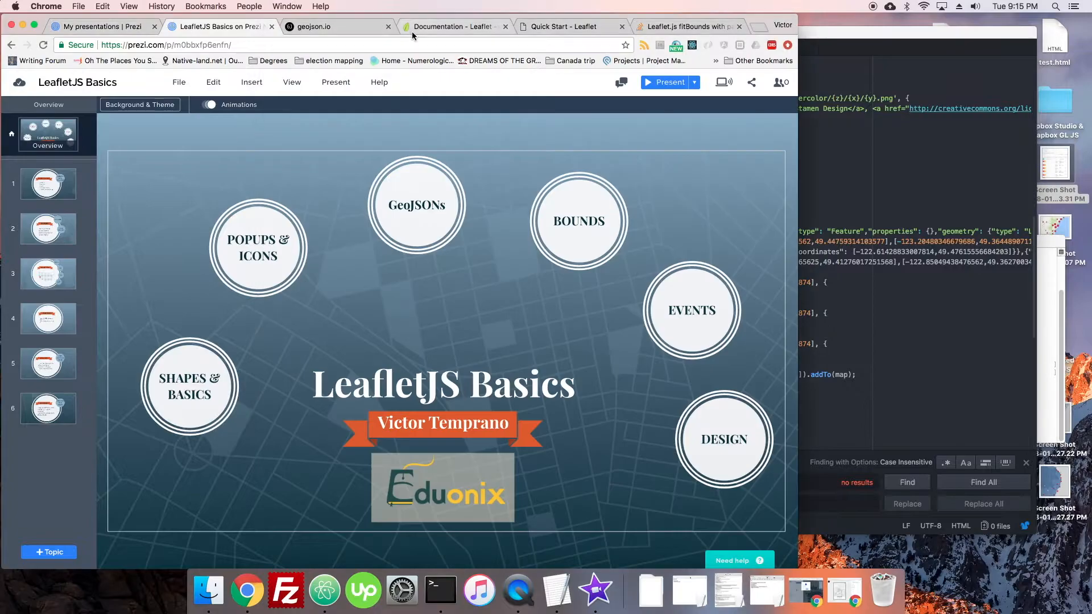
pyautogui.click(571, 26)
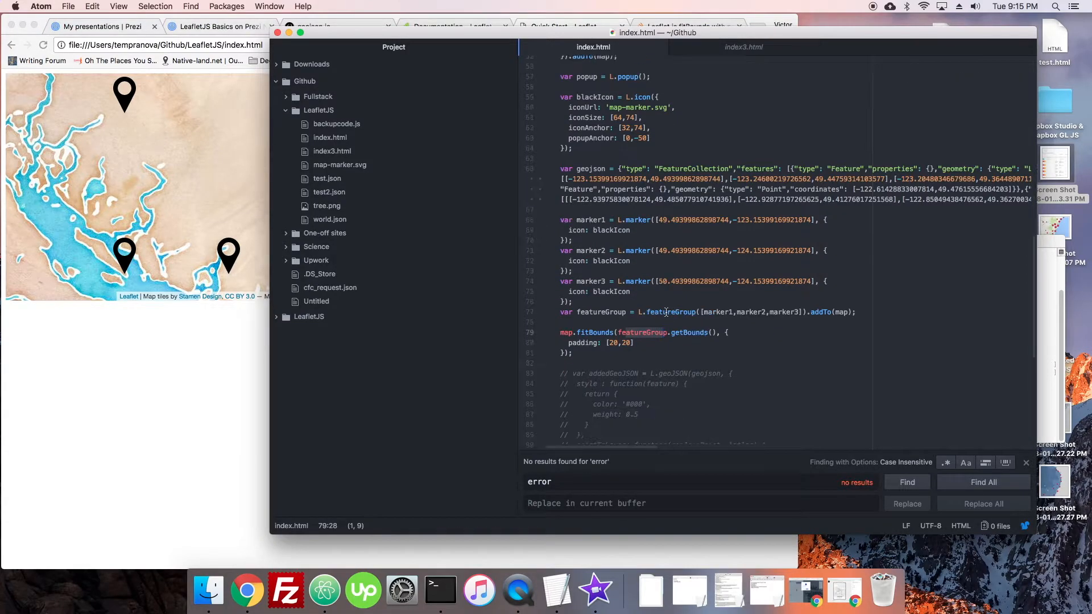
pyautogui.scroll(3)
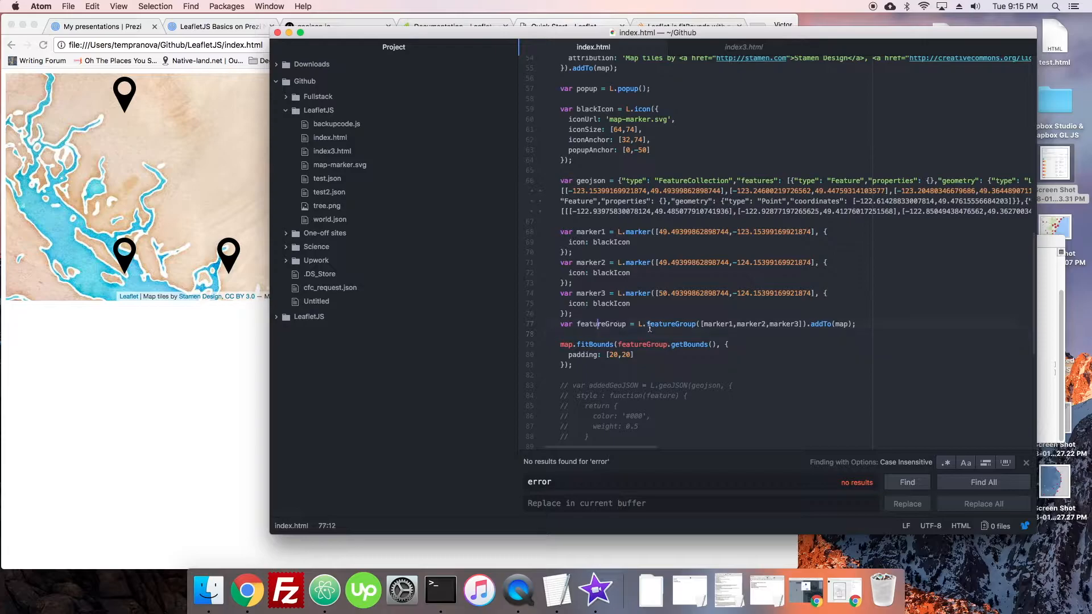
pyautogui.click(804, 324)
pyautogui.write("bindPopup('hi').")
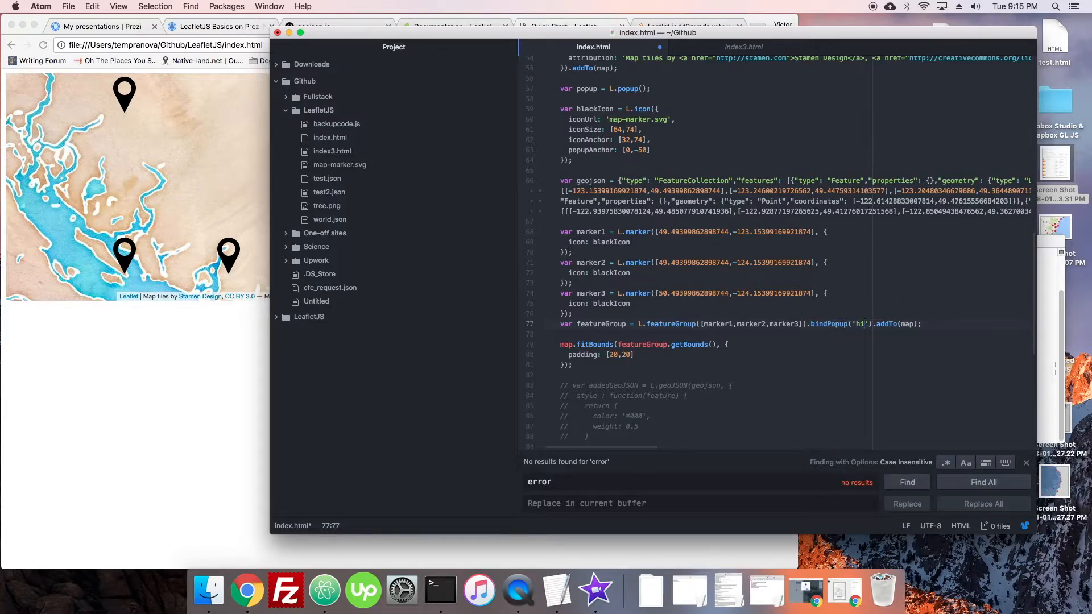
# Step: Open the 'hi' popup on a marker in the reloaded map, then dismiss it
pyautogui.click(247, 590)
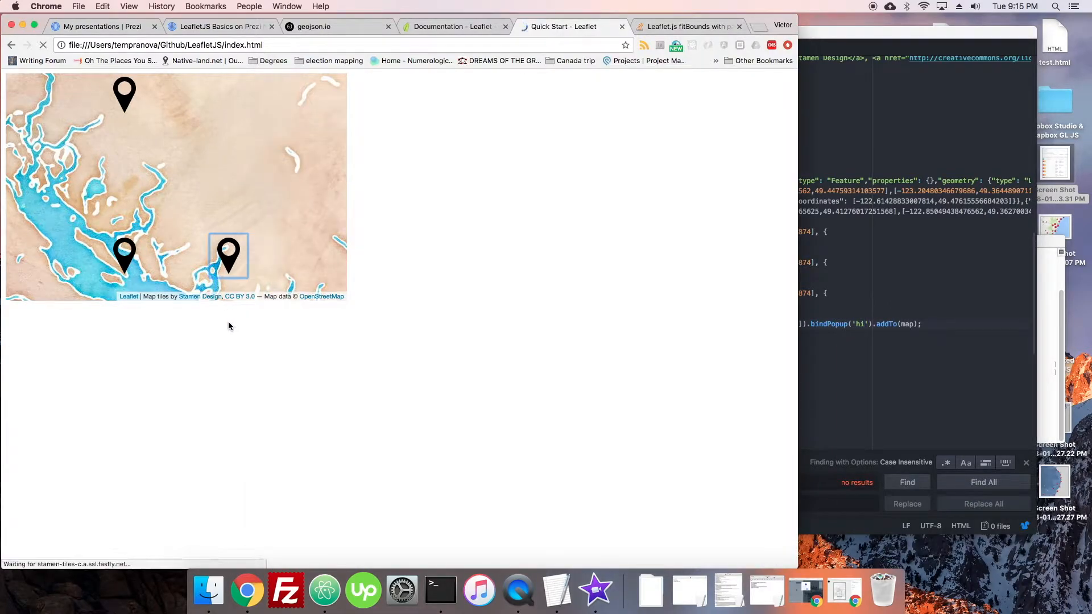
pyautogui.click(124, 259)
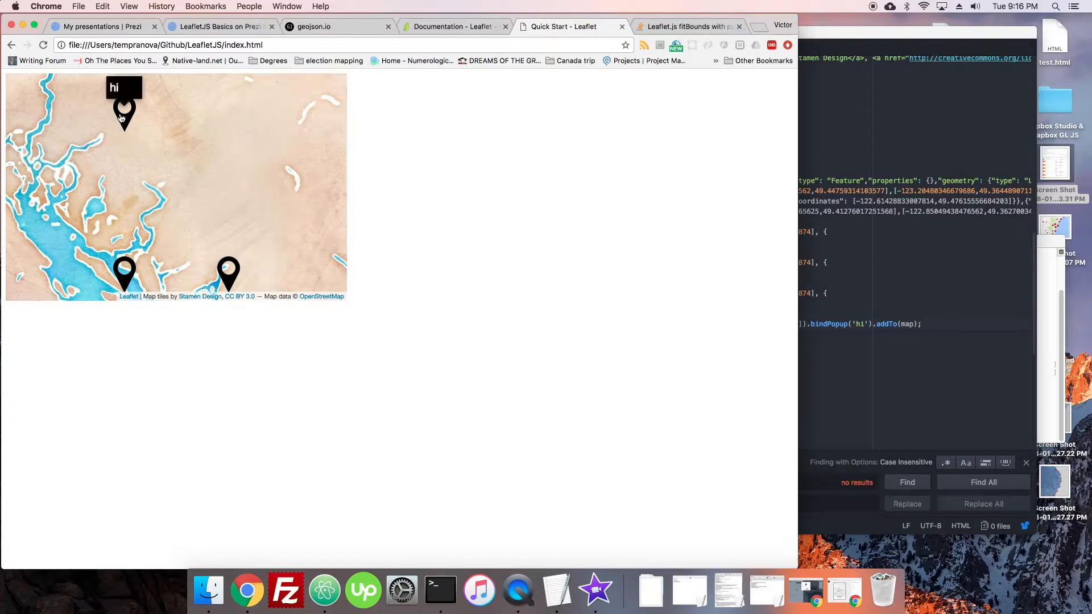
pyautogui.moveTo(144, 121)
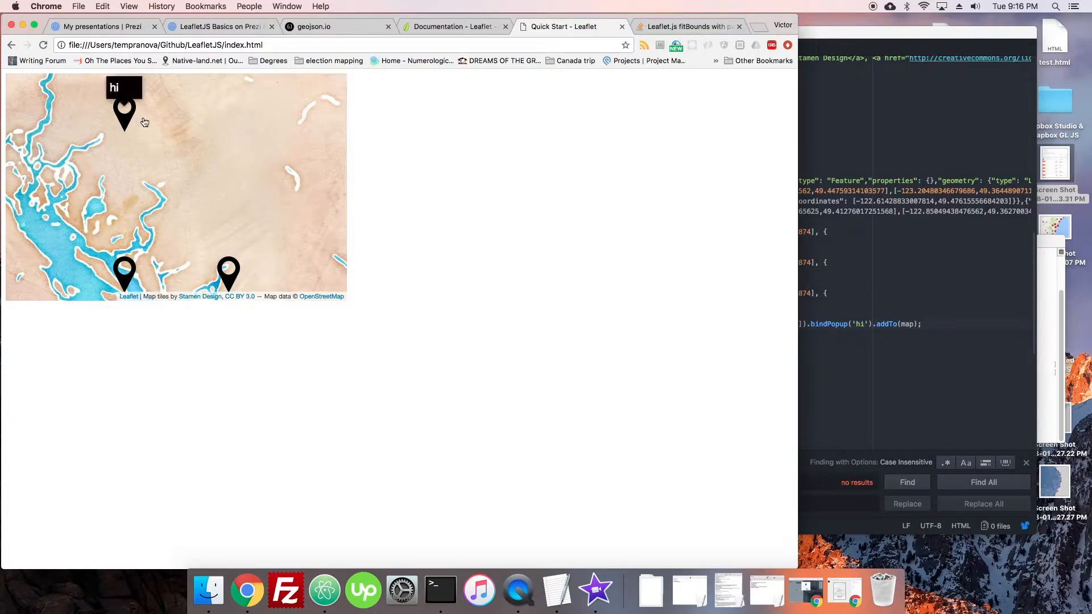
pyautogui.click(124, 114)
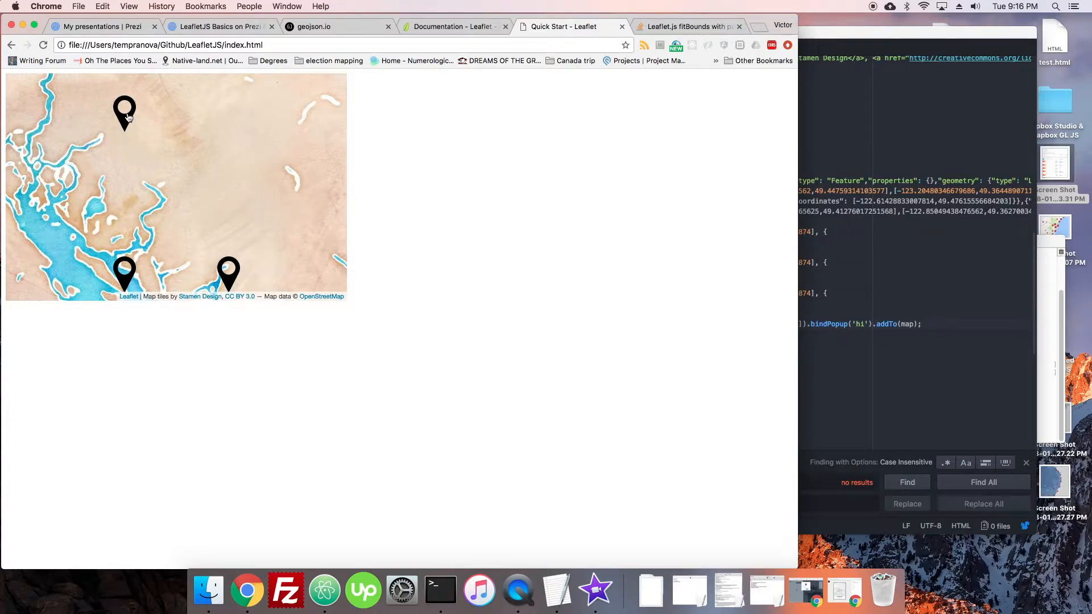
pyautogui.click(125, 113)
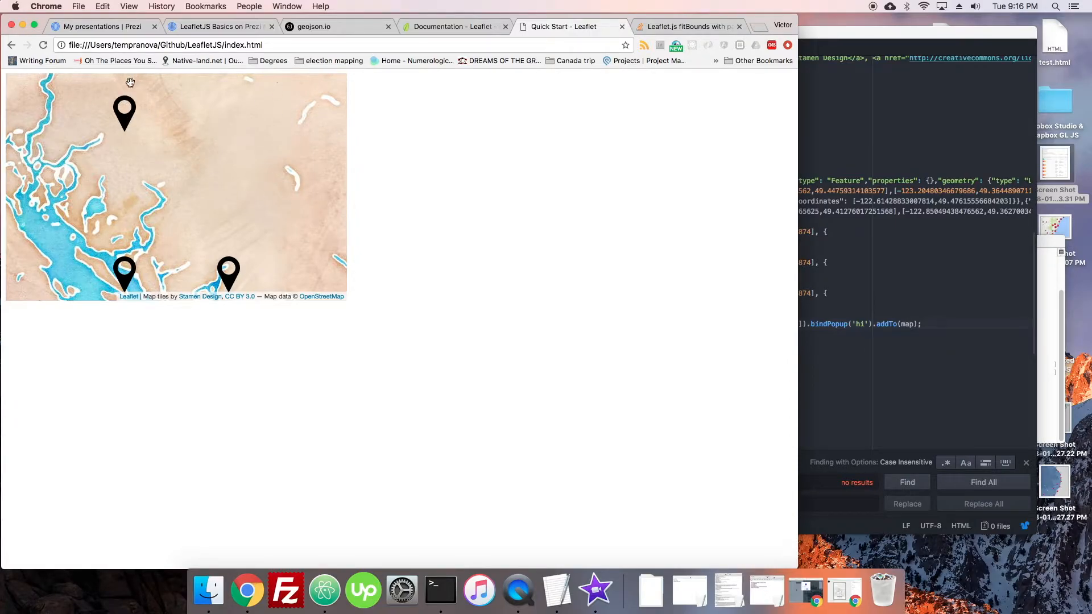
pyautogui.moveTo(128, 144)
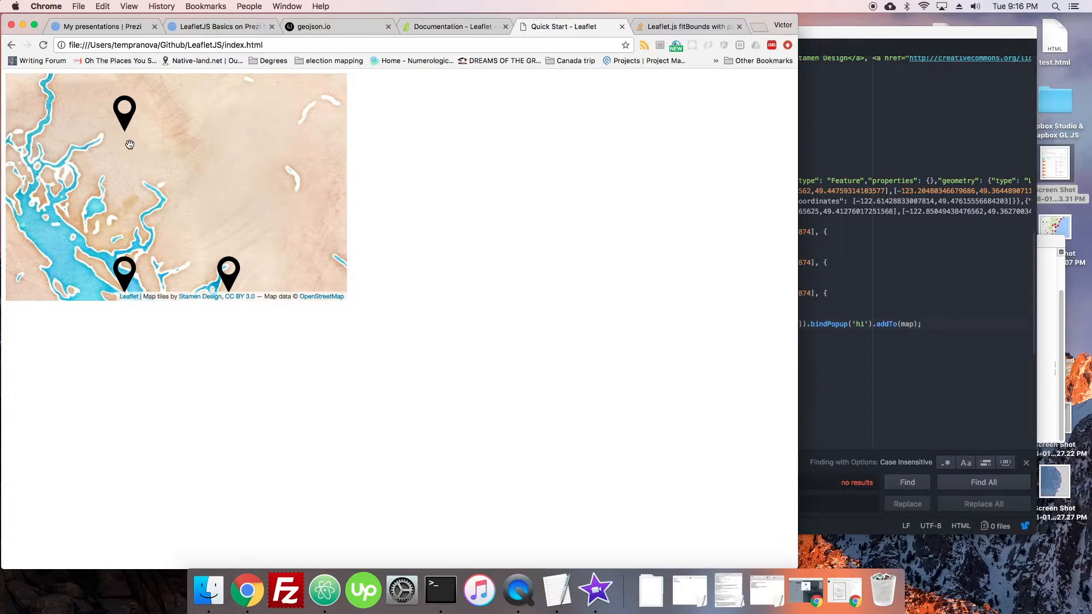
pyautogui.moveTo(184, 110)
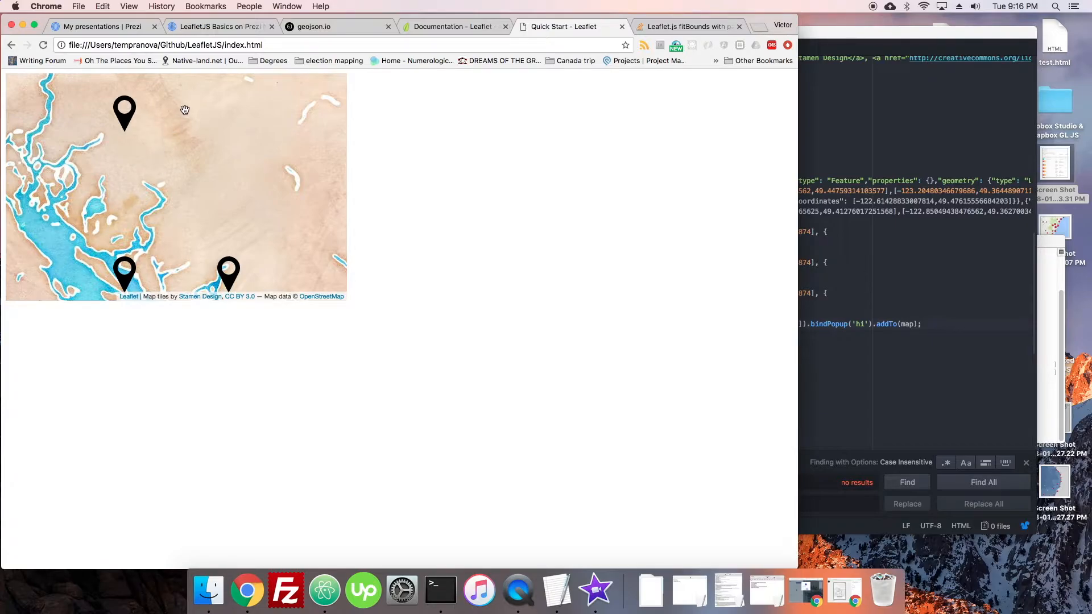
pyautogui.moveTo(124, 114)
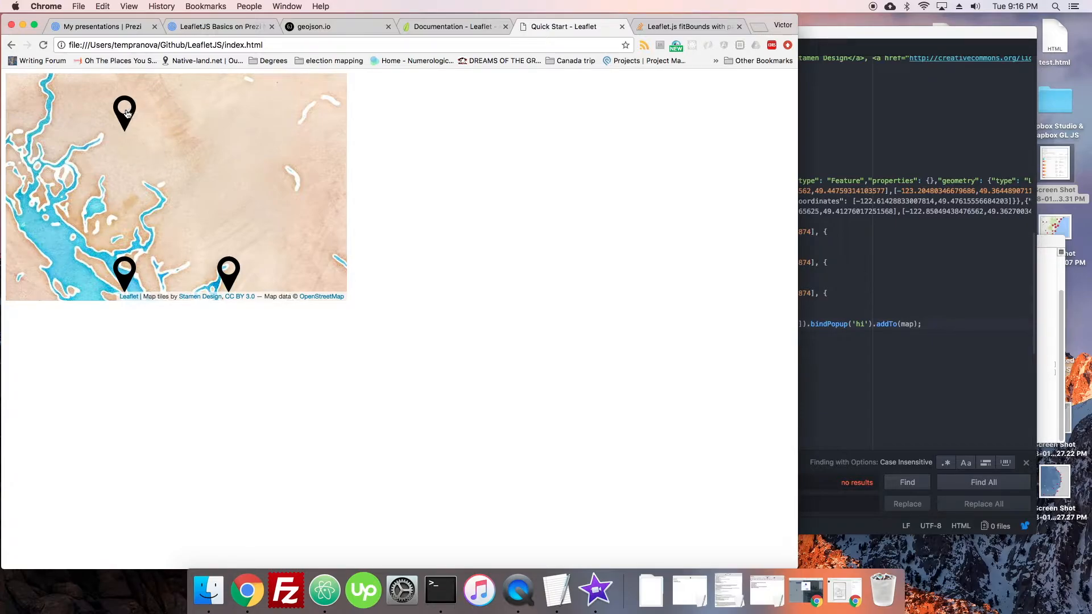
pyautogui.moveTo(127, 129)
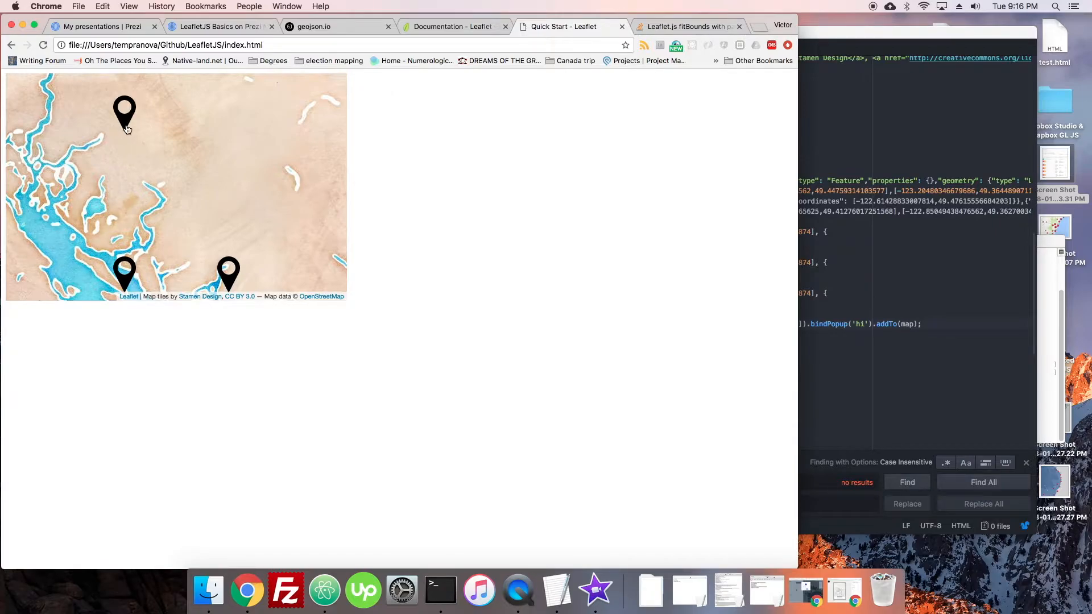
pyautogui.moveTo(131, 117)
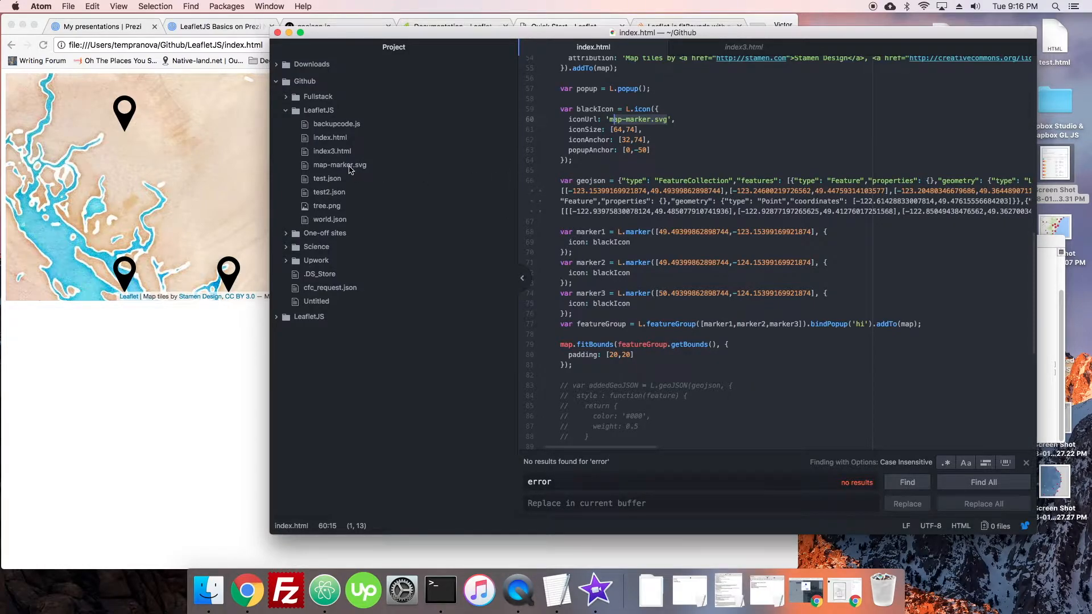
# Step: Add fill="green" to the path tag of map-marker.svg
pyautogui.click(340, 165)
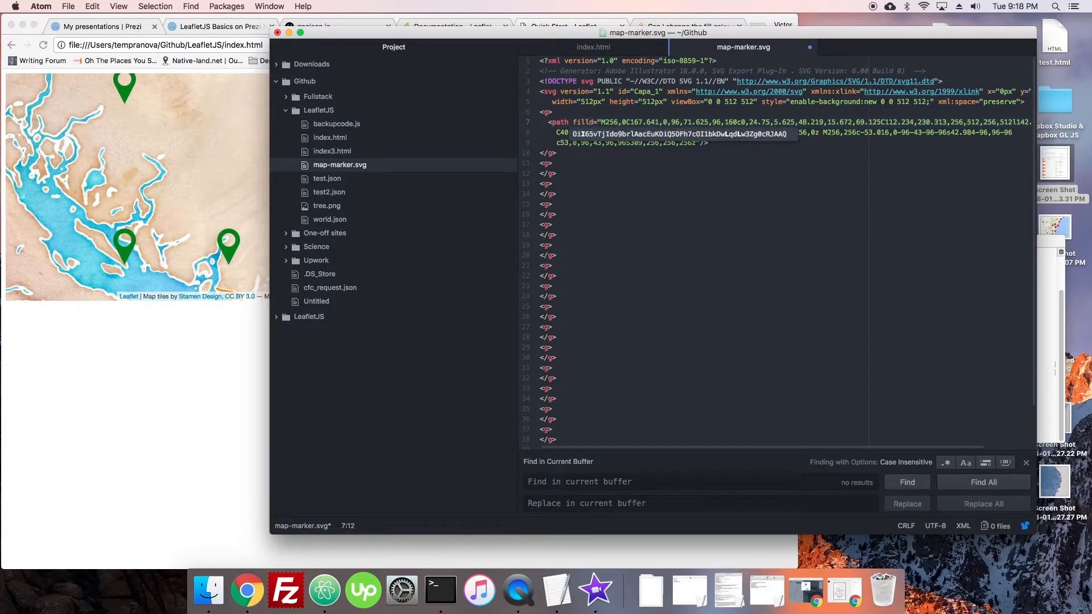
pyautogui.write('green')
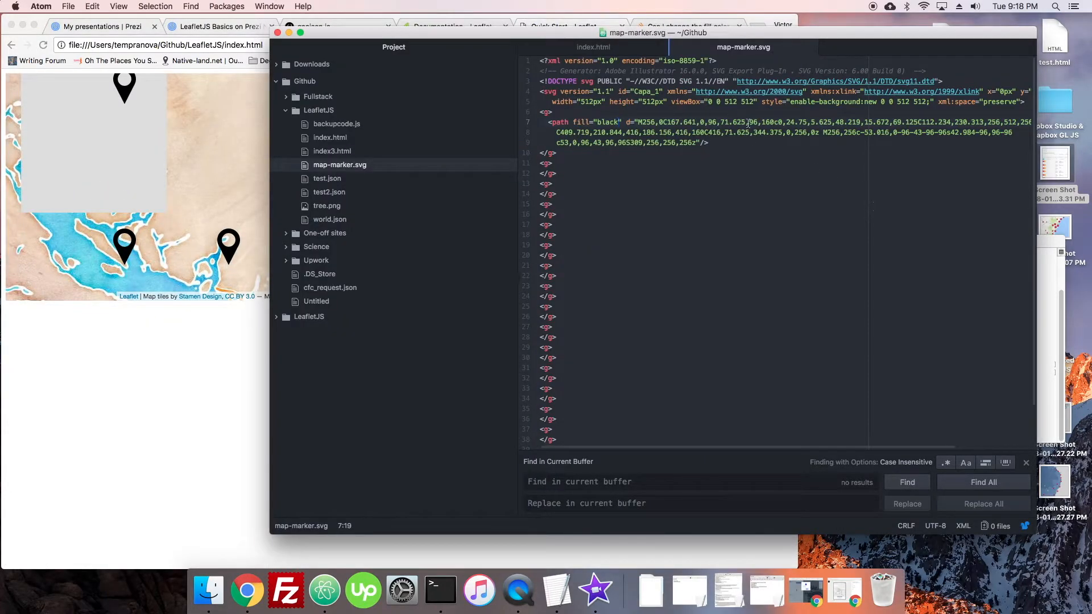
pyautogui.click(702, 142)
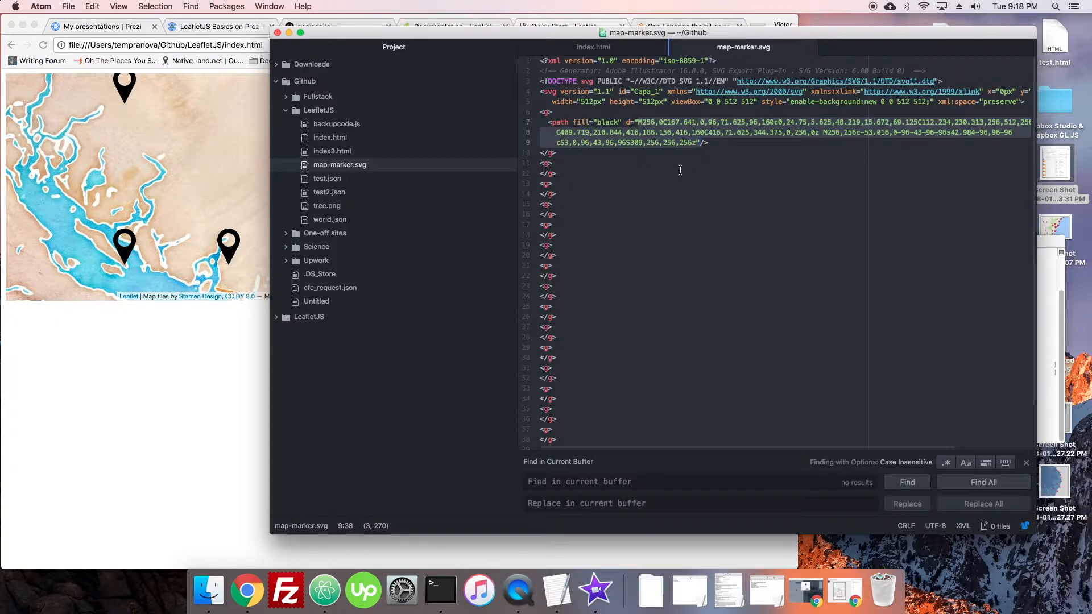
pyautogui.click(663, 143)
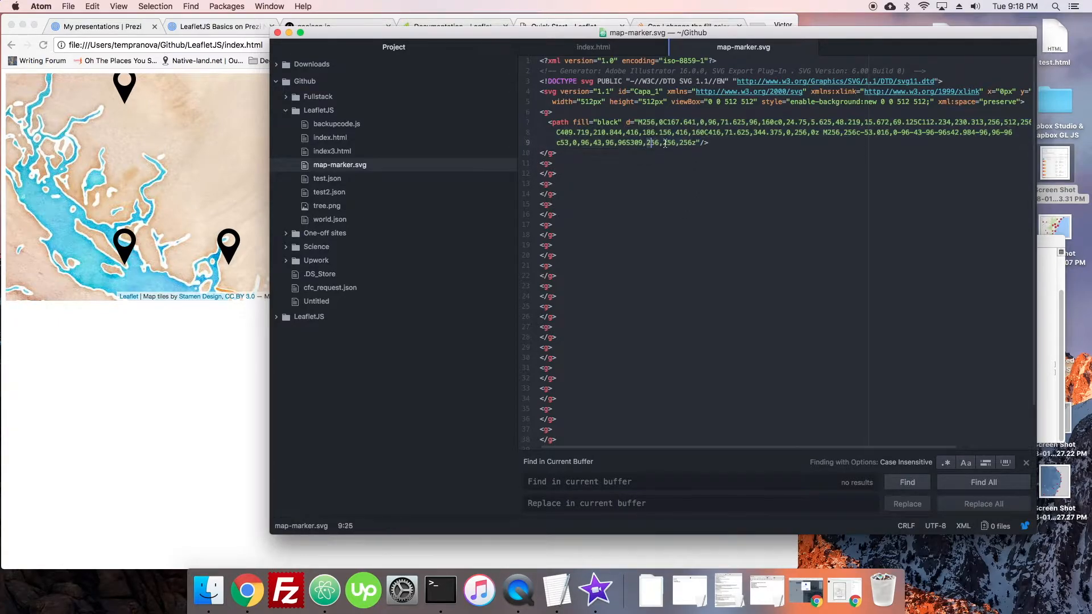
# Step: Change the path fill to red, then to black
pyautogui.click(623, 122)
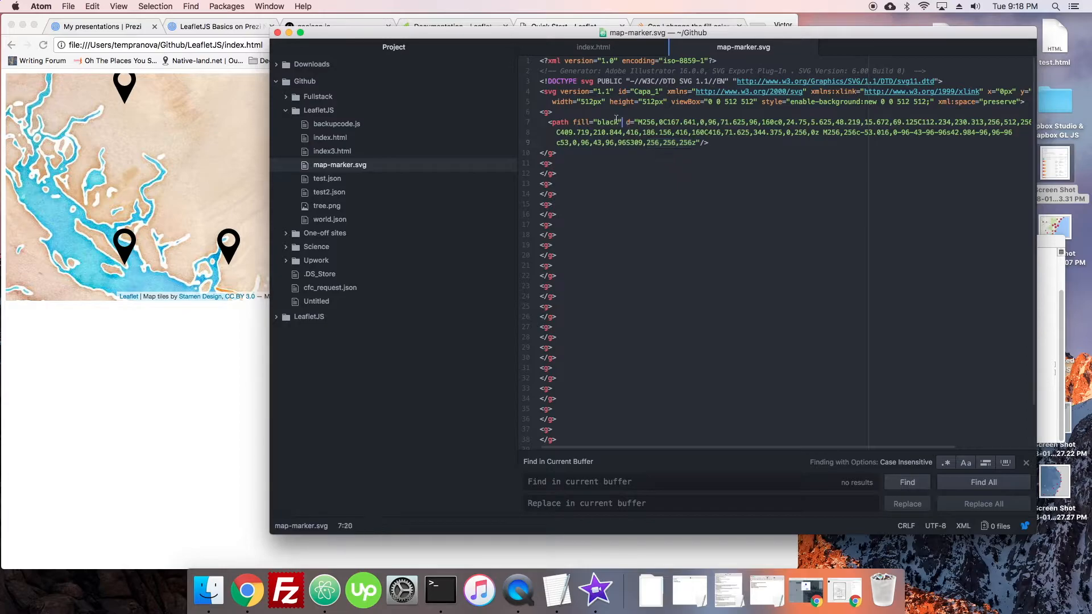
pyautogui.write('red')
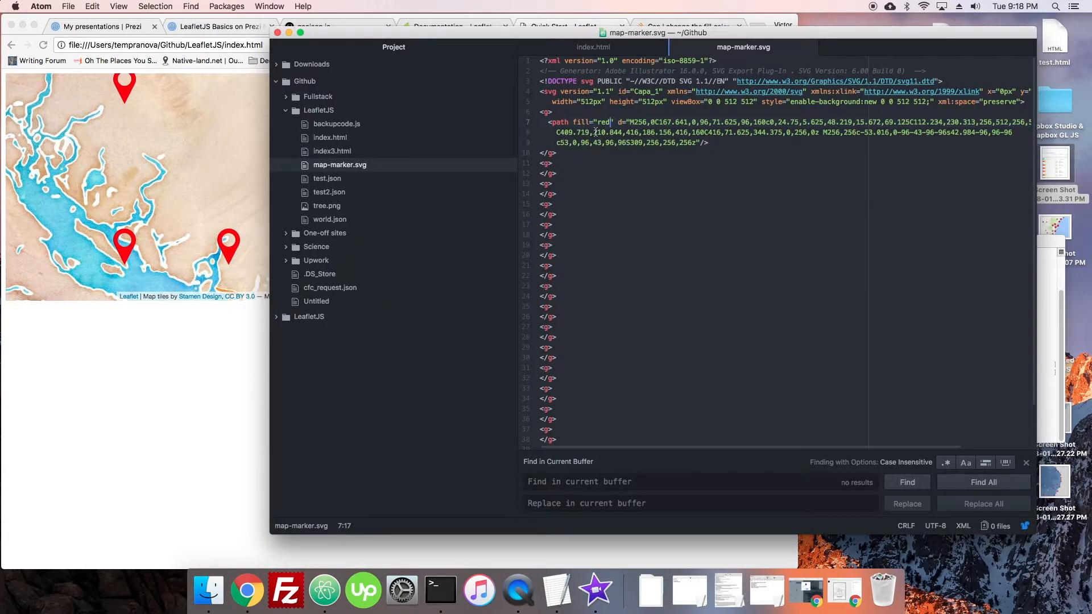
pyautogui.click(602, 122)
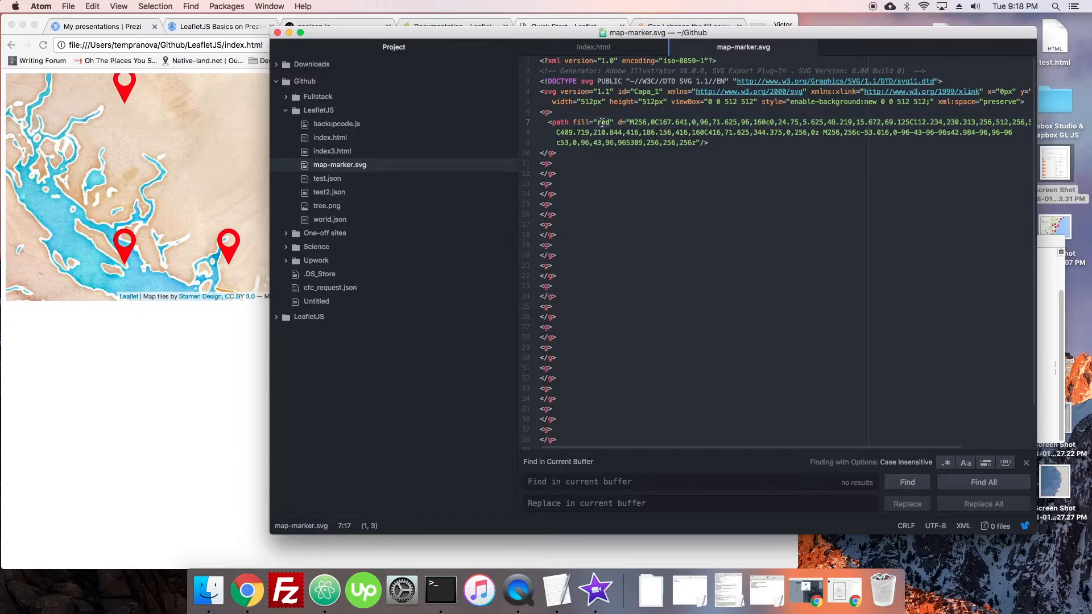
pyautogui.write('black')
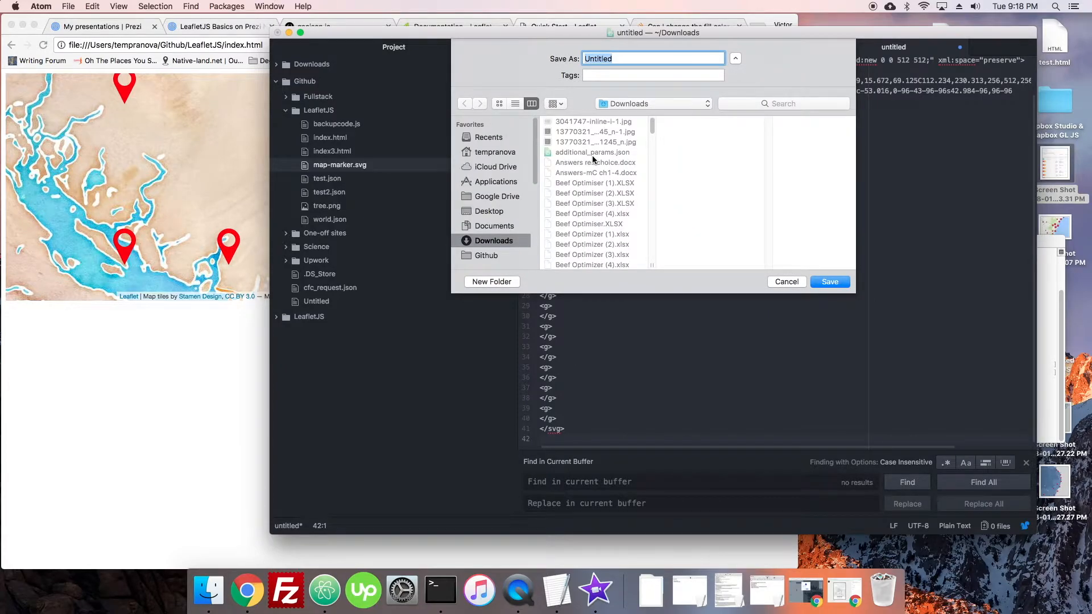
# Step: Save the marker graphic as map-marker-red.svg into the Github > LeafletJS folder
pyautogui.write('map-marker.sv')
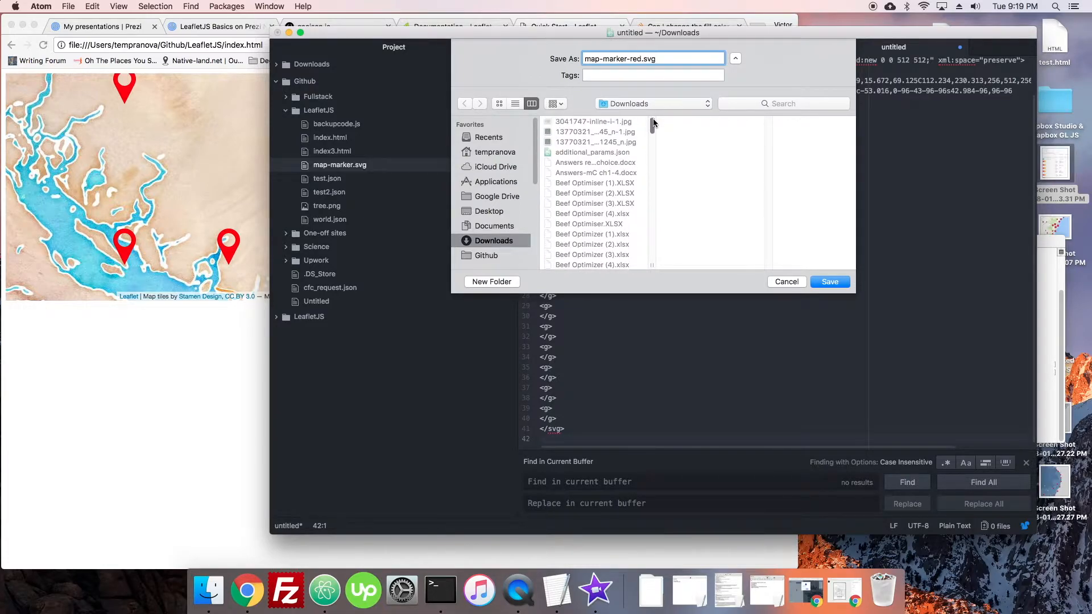
pyautogui.click(488, 212)
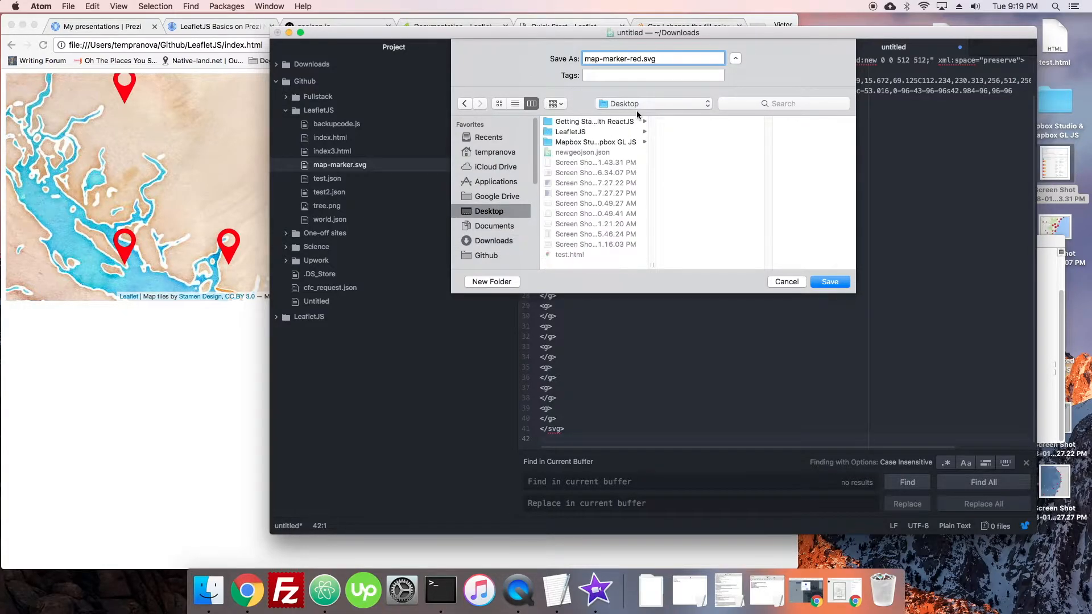
pyautogui.click(570, 132)
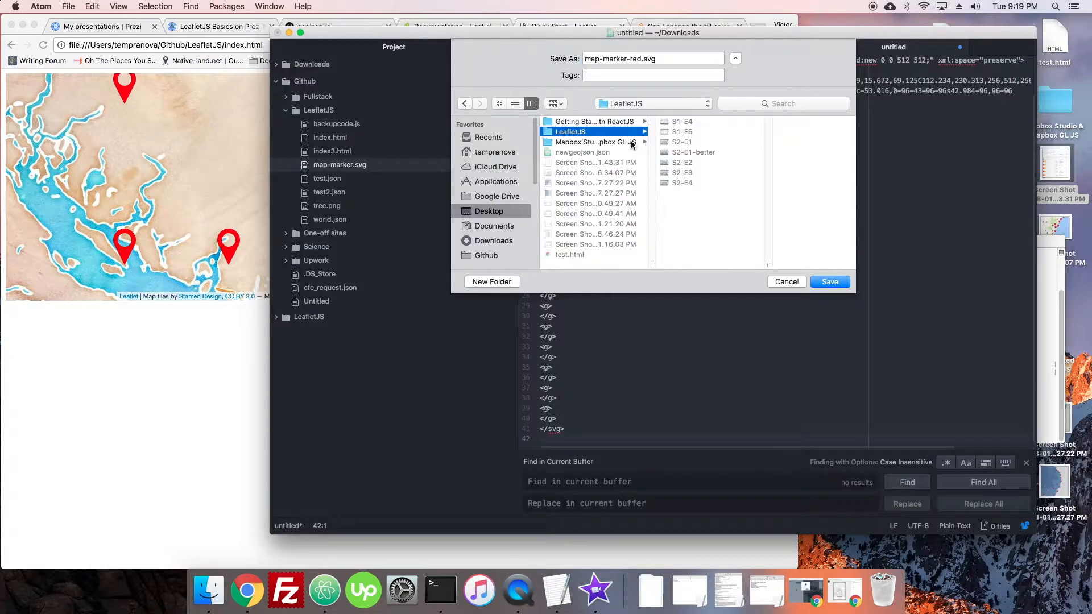
pyautogui.click(486, 254)
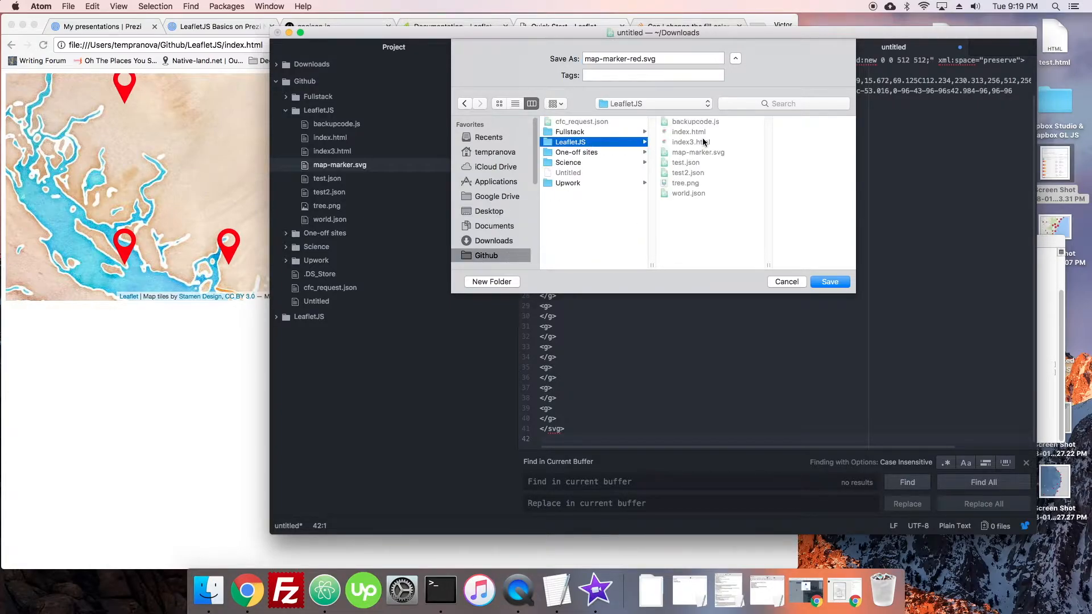
pyautogui.click(829, 281)
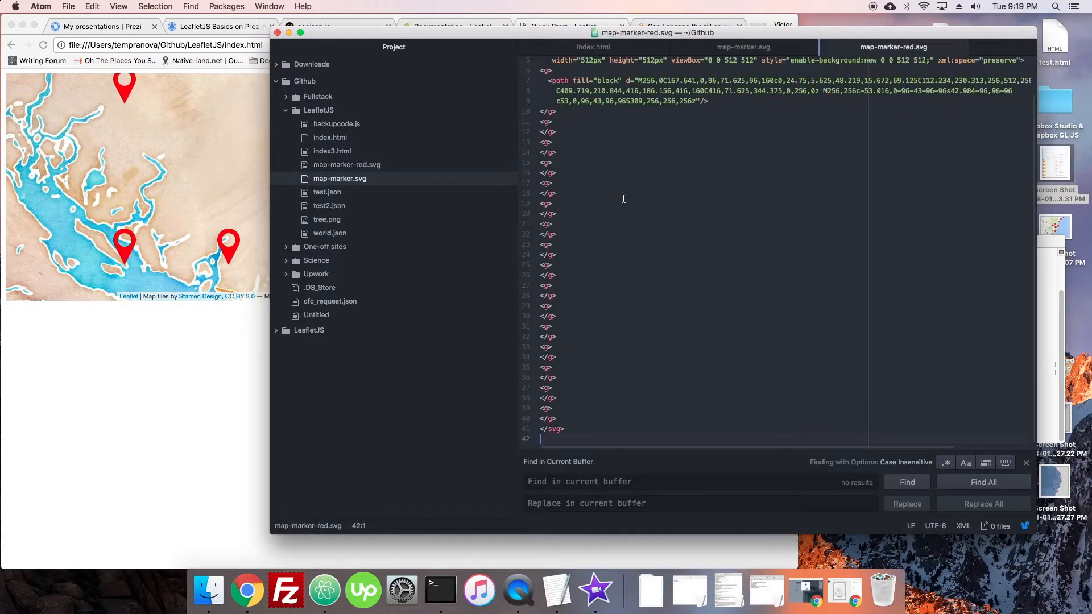
pyautogui.write('red')
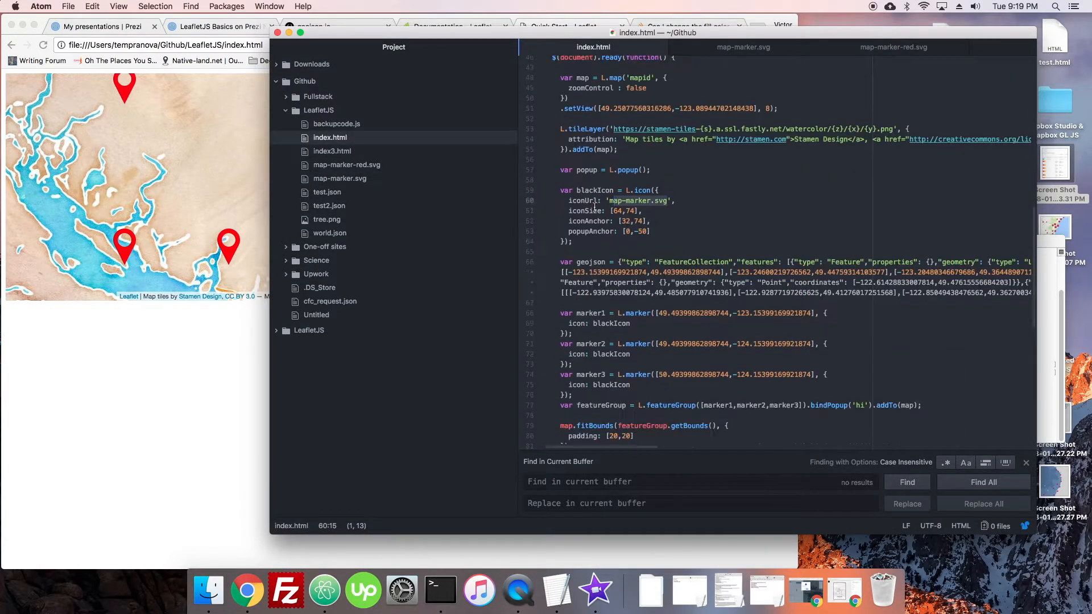
# Step: Remove .bindPopup('hi') from the L.featureGroup line and save
pyautogui.scroll(-3)
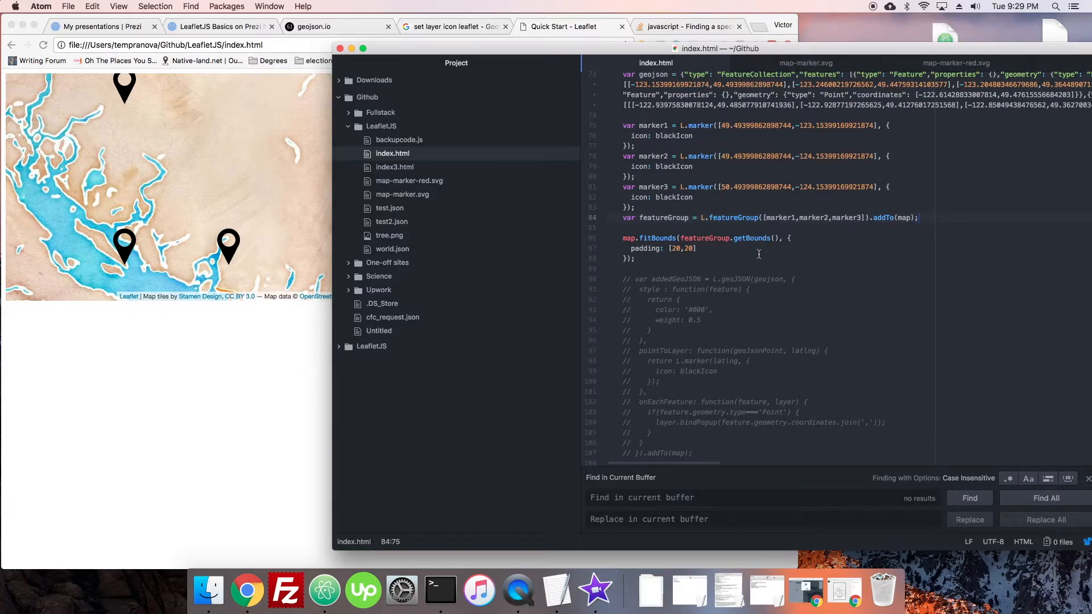
# Step: Replace the three marker definitions with var markers = [] and a coordinates array of the three pairs
pyautogui.click(629, 238)
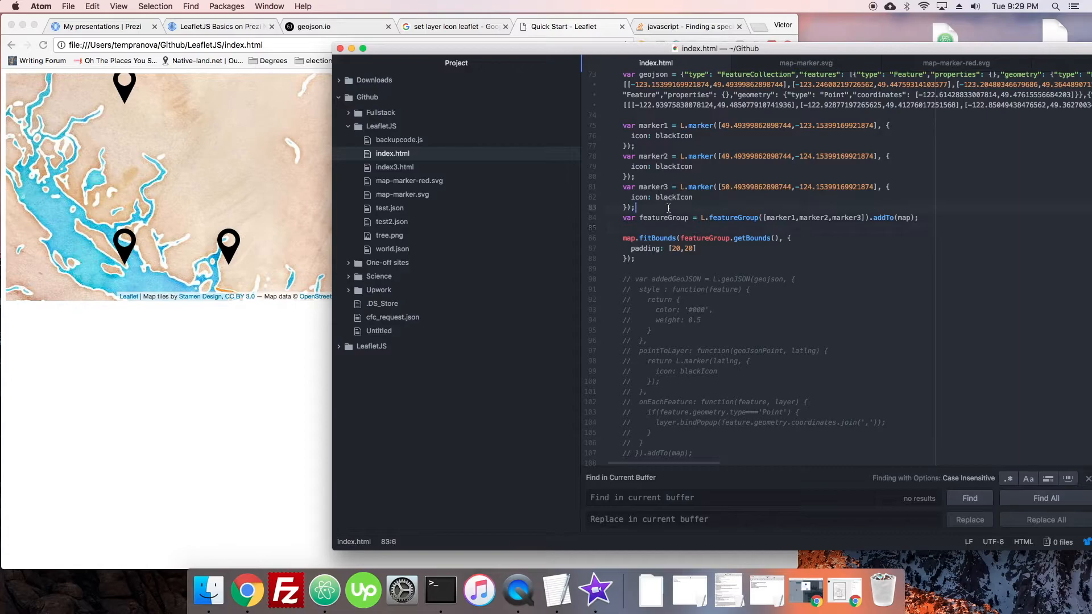
pyautogui.press('Return')
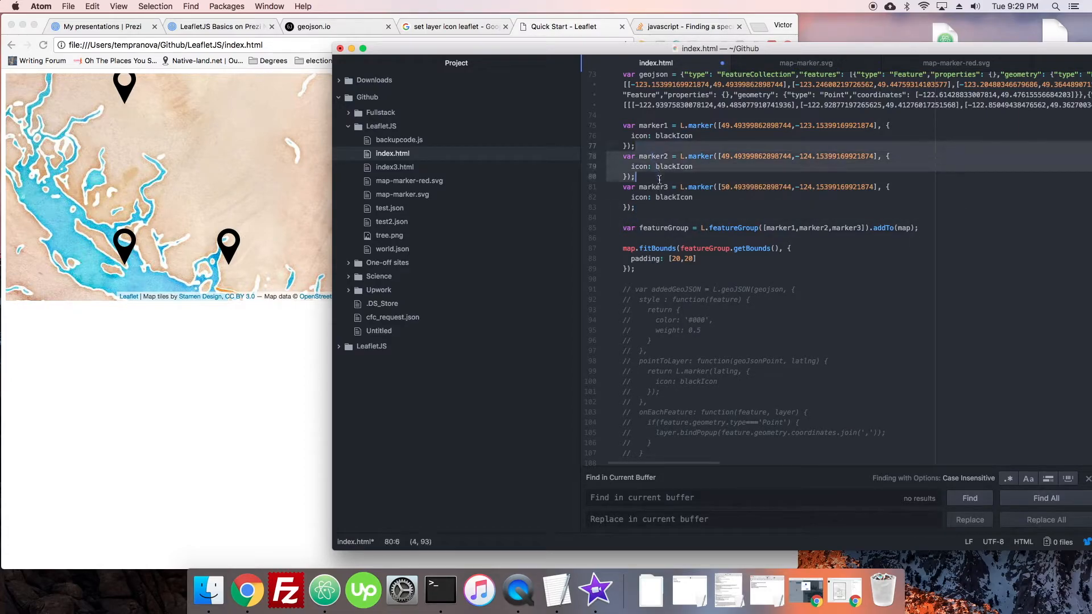
pyautogui.click(623, 219)
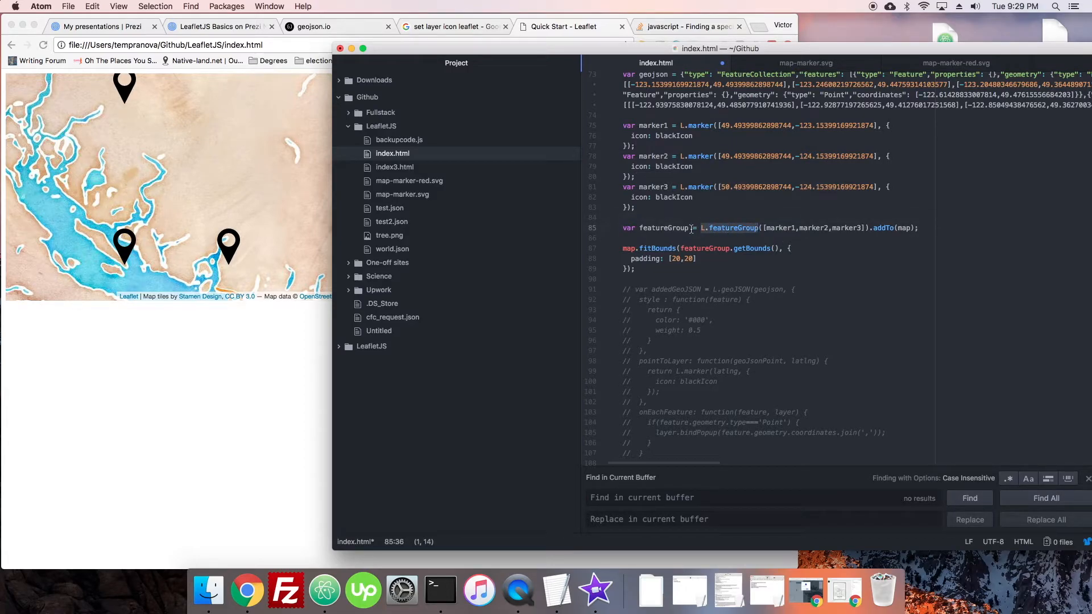
pyautogui.click(655, 228)
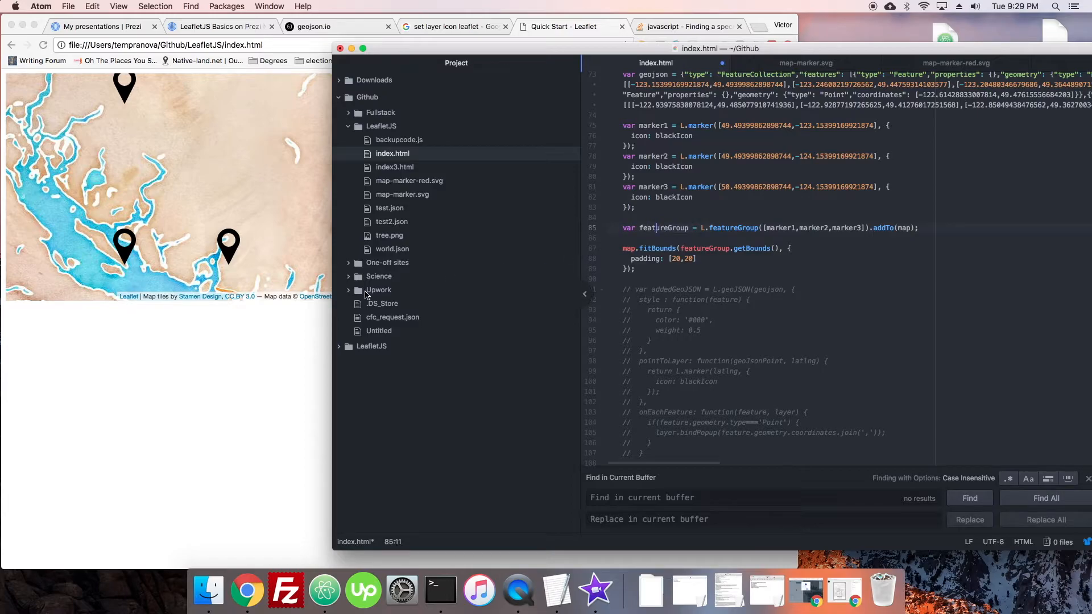
pyautogui.moveTo(233, 254)
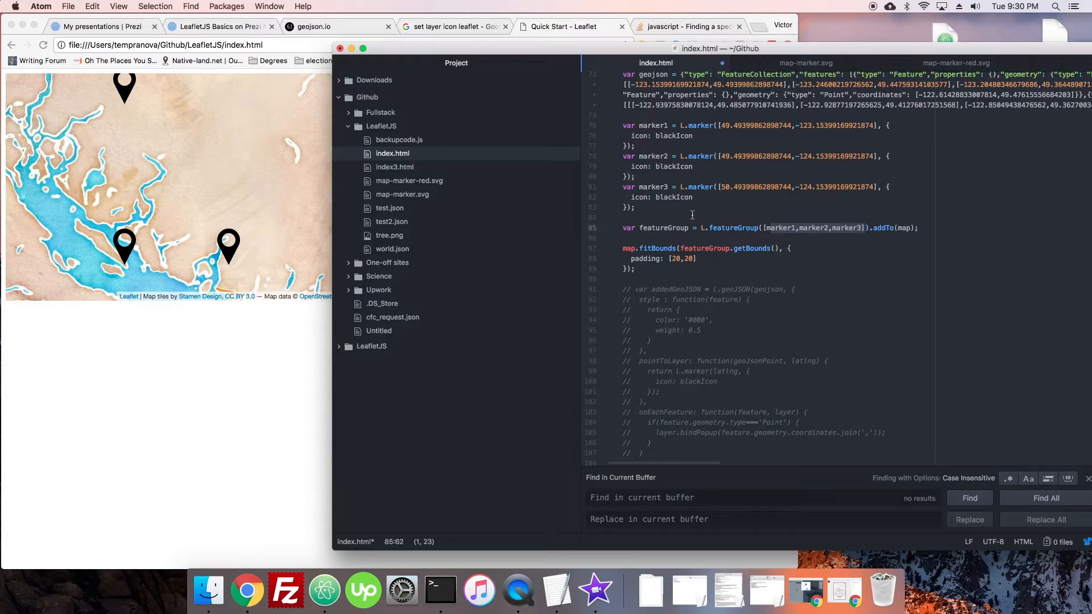
pyautogui.moveTo(669, 207)
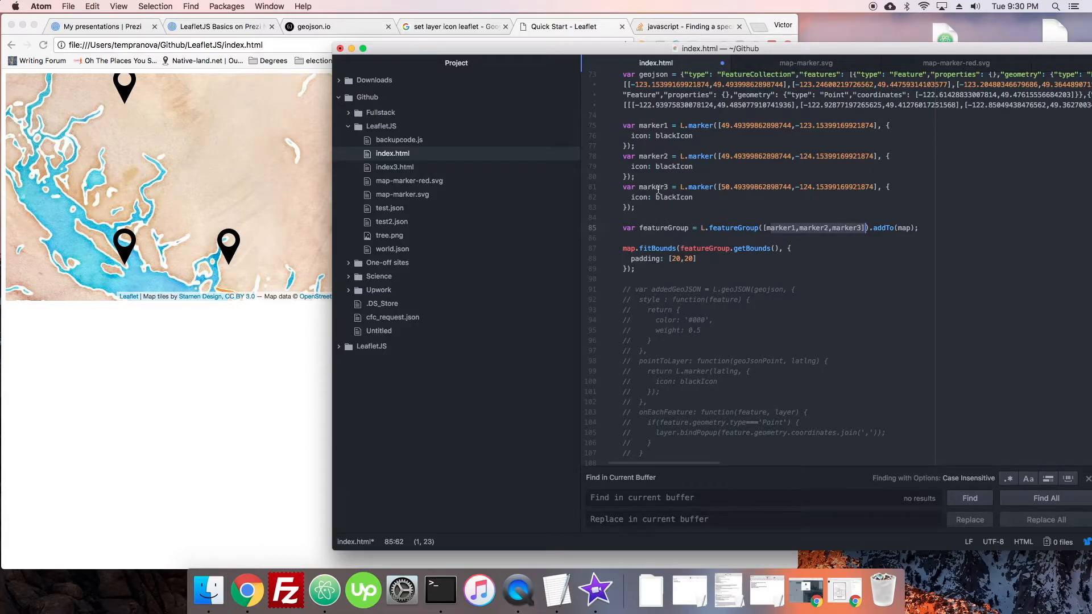
pyautogui.click(634, 207)
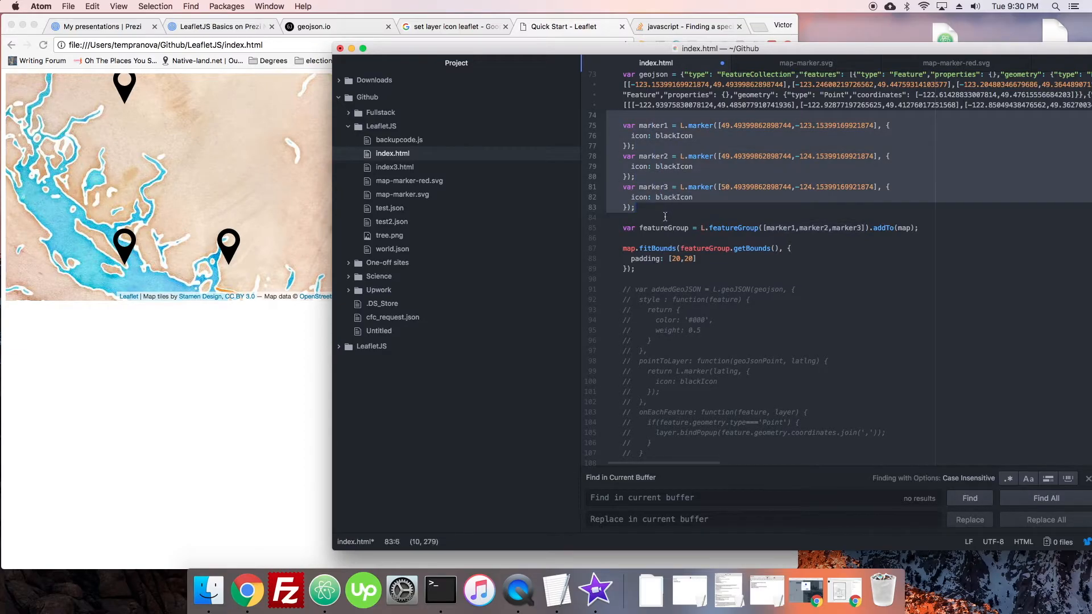
pyautogui.click(646, 115)
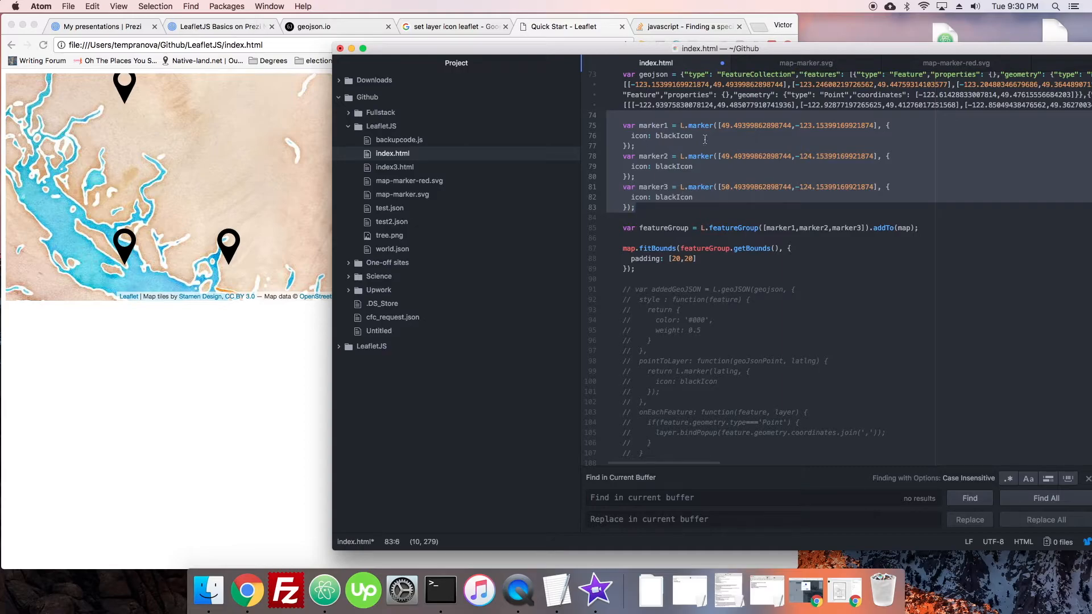
pyautogui.scroll(3)
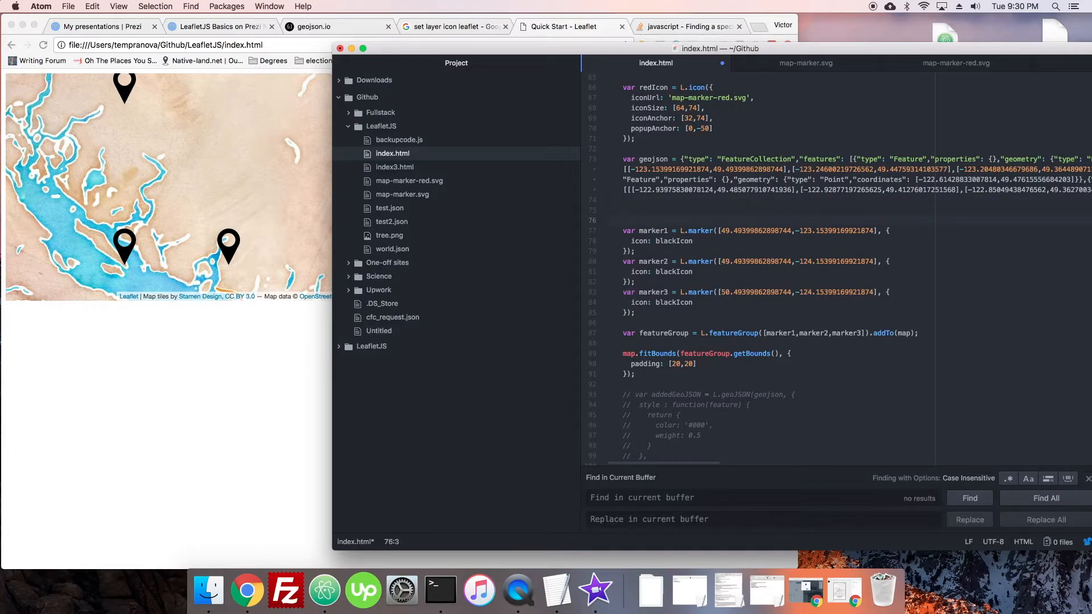
pyautogui.write('var markers = [];')
pyautogui.write('var coordinates = [')
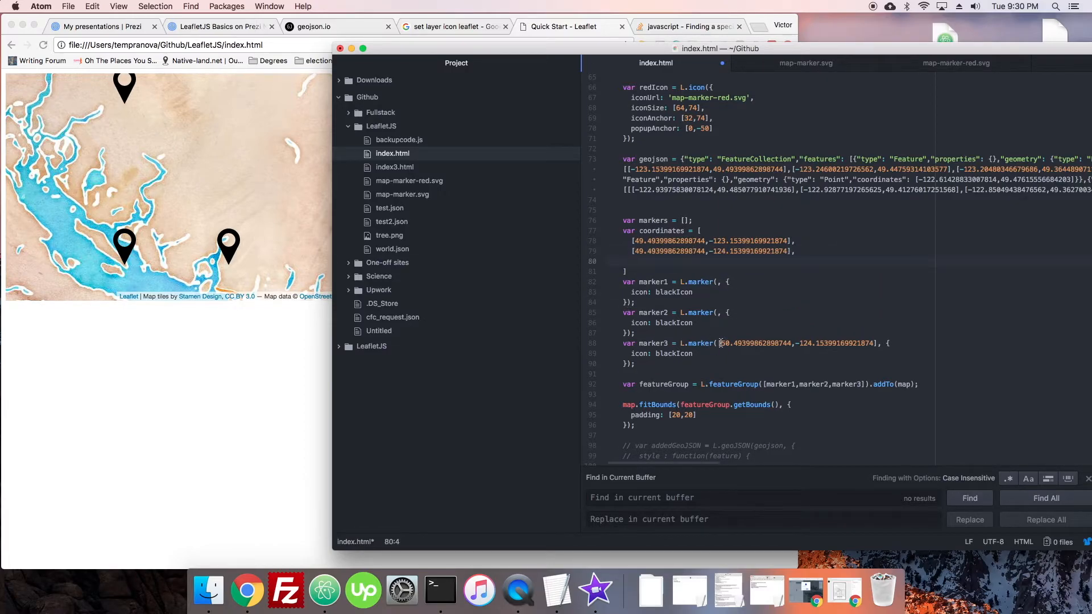
pyautogui.press('delete')
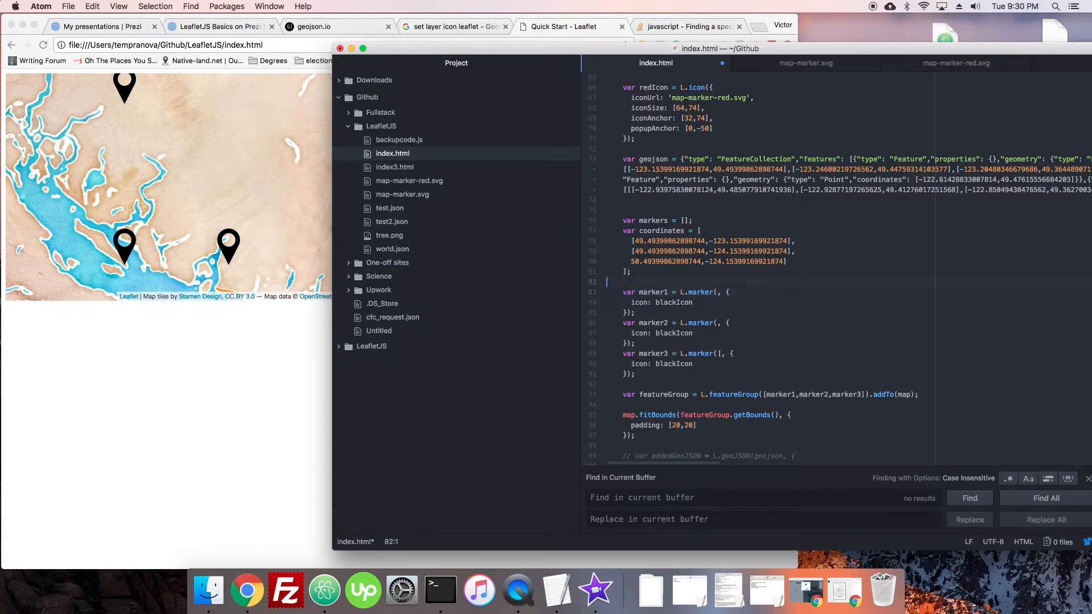
# Step: Write coordinates.forEach(function(coords)) creating L.marker and markers.push(marker)
pyautogui.write('coordinates.forEach(*f')
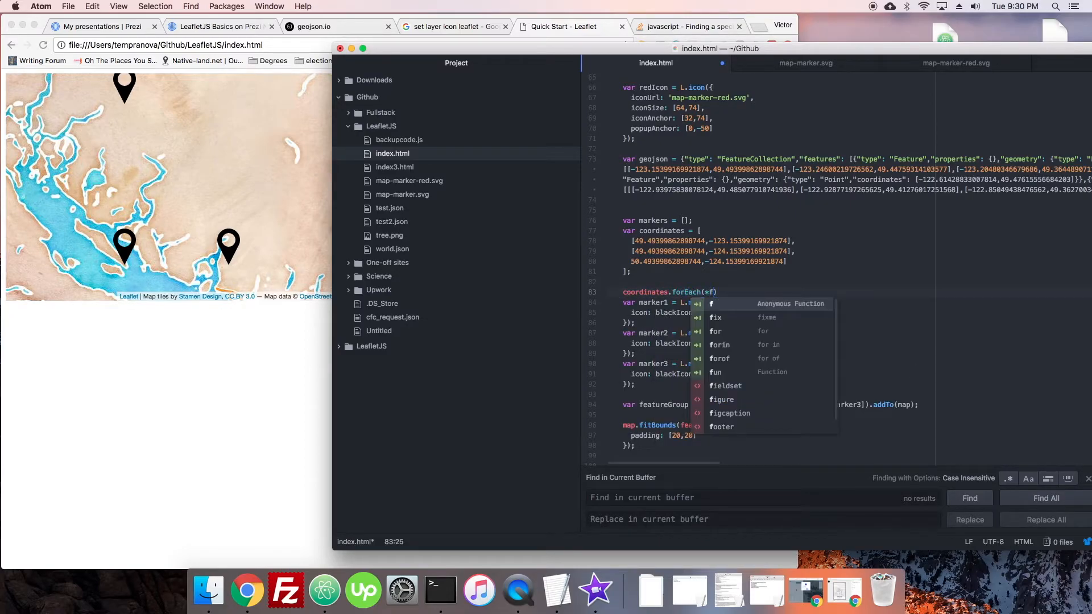
pyautogui.write('function(coords')
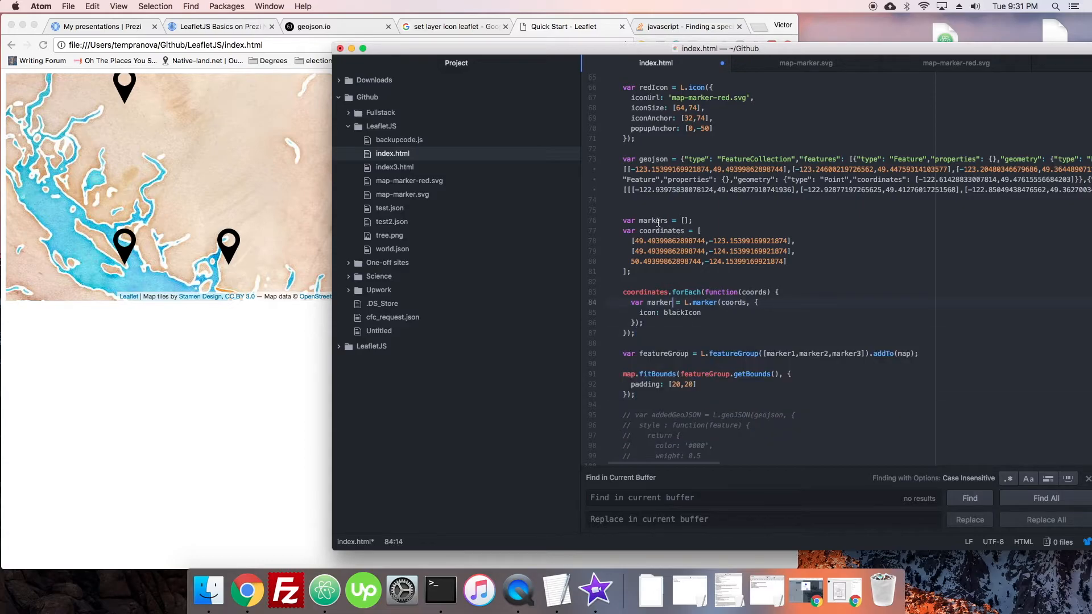
pyautogui.write('markers.')
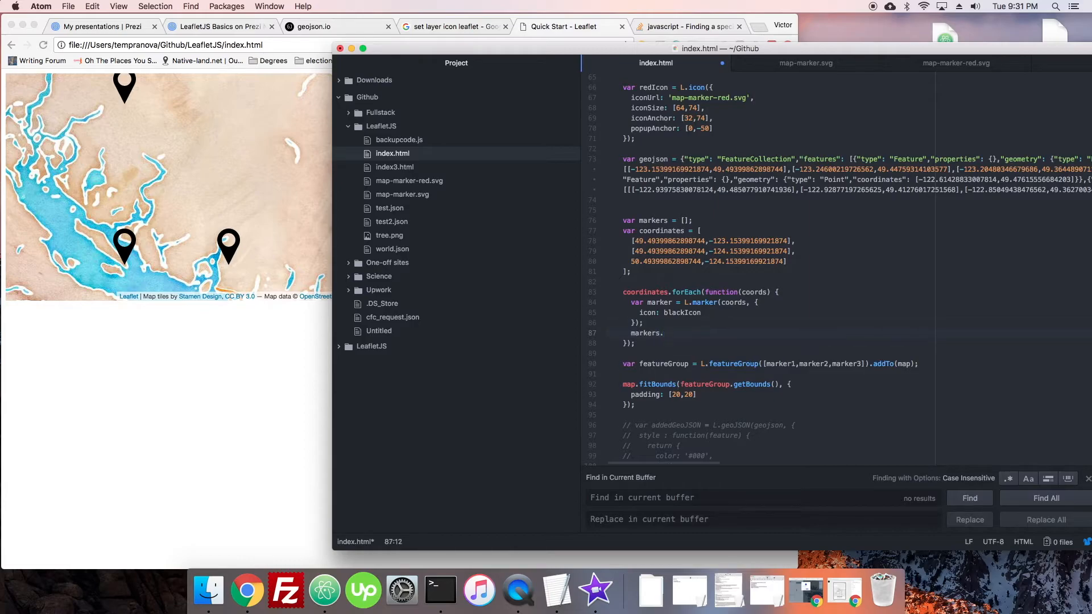
pyautogui.write('push()')
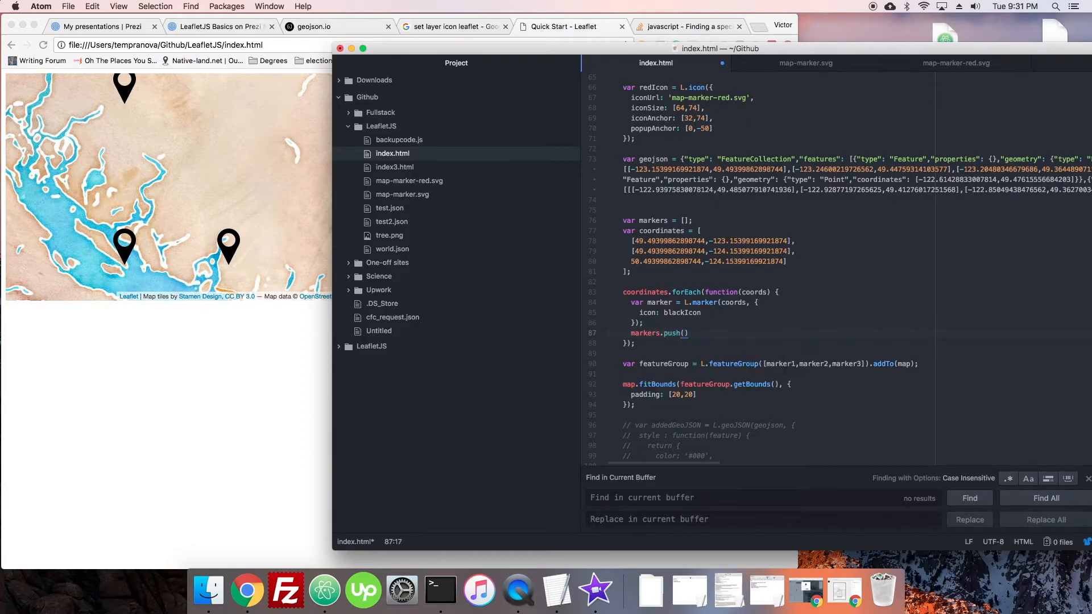
pyautogui.write('marker')
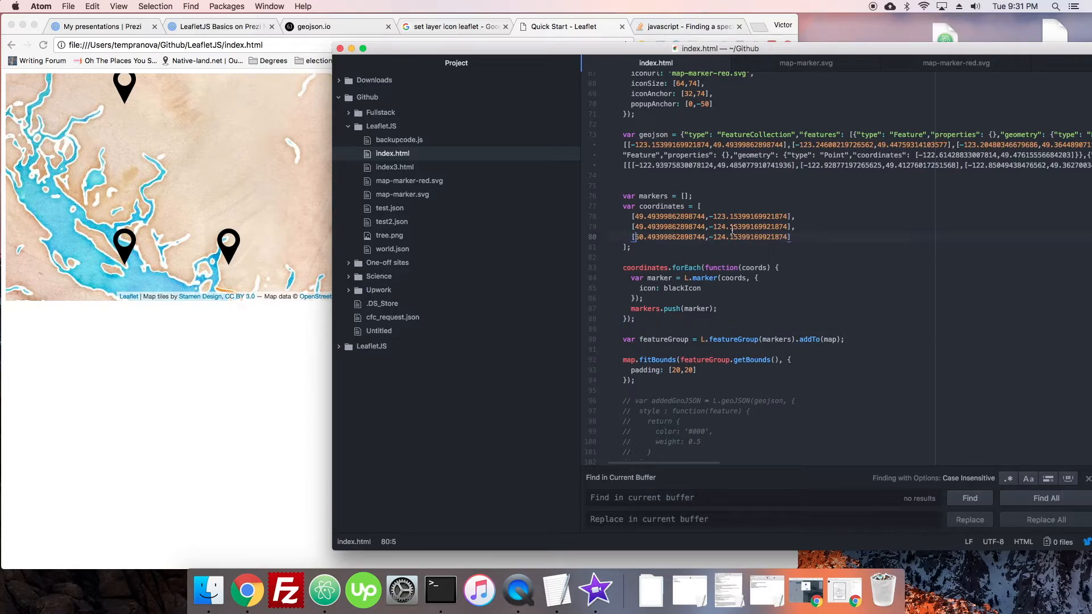
# Step: Chain .on('mousemove', function(e){ console.log(e); }) onto L.marker inside the loop
pyautogui.click(750, 268)
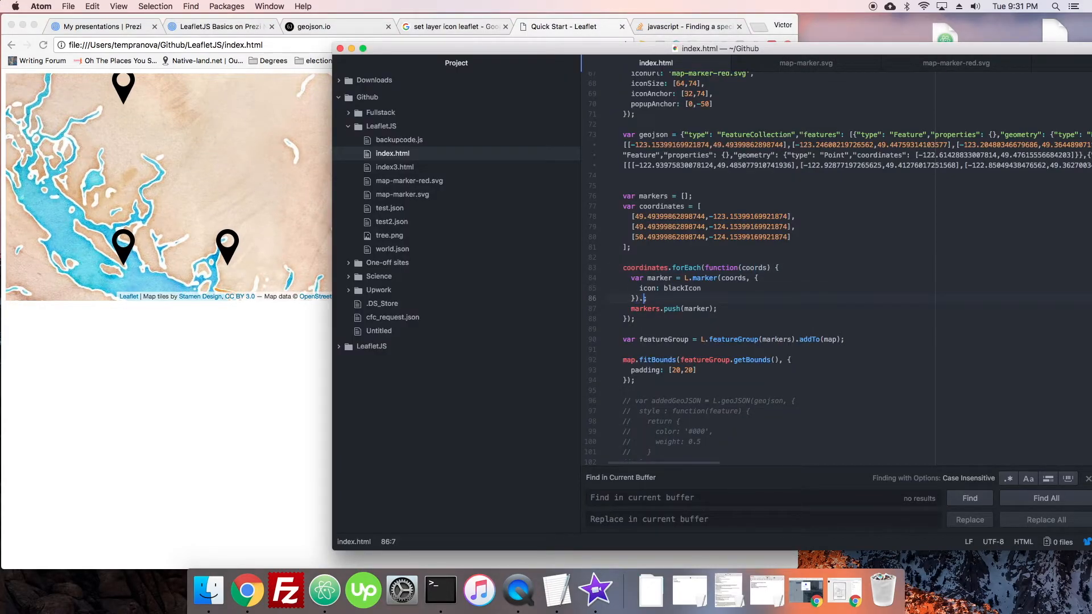
pyautogui.write(".on('m')")
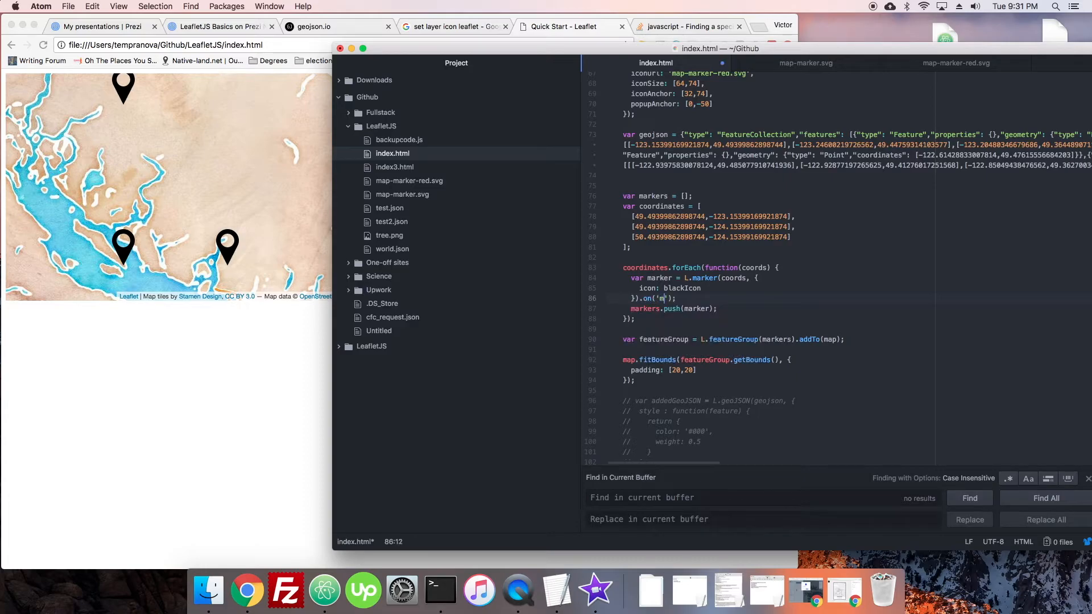
pyautogui.write('ousemove')
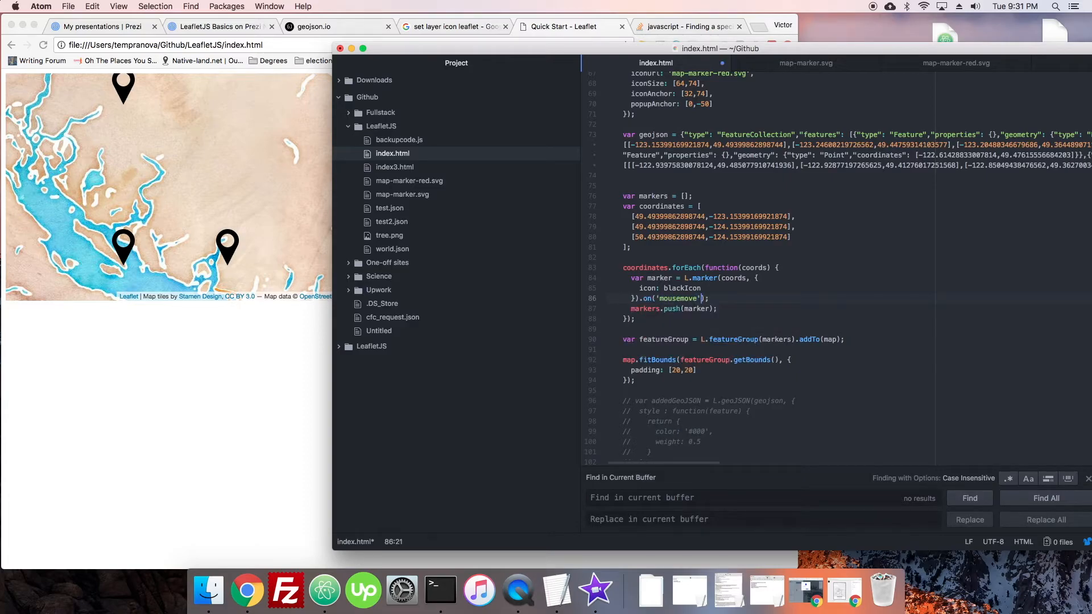
pyautogui.write(',function(e)')
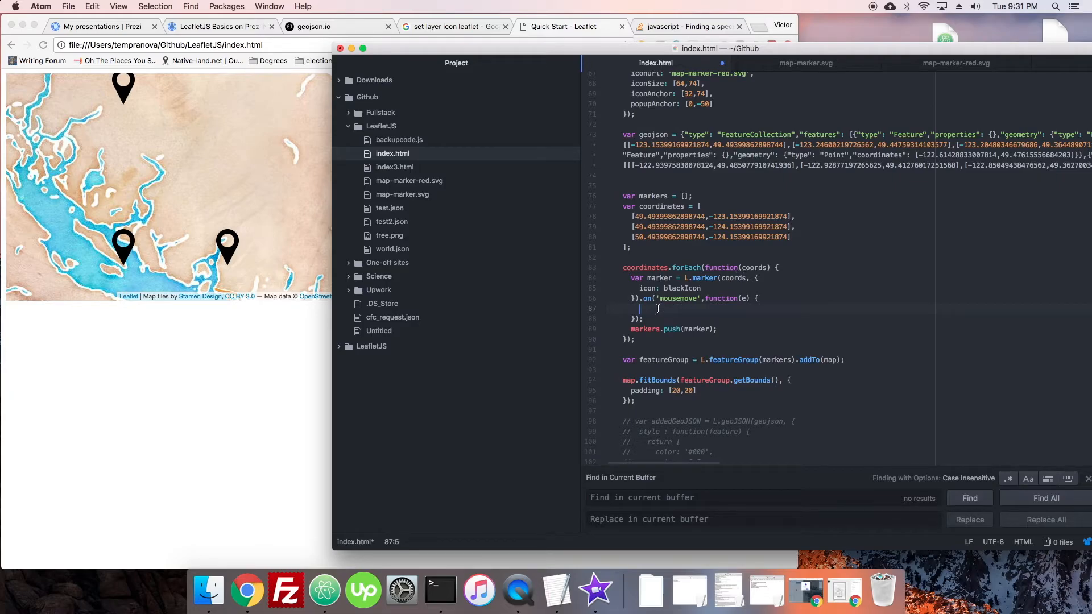
pyautogui.write('console.log(e')
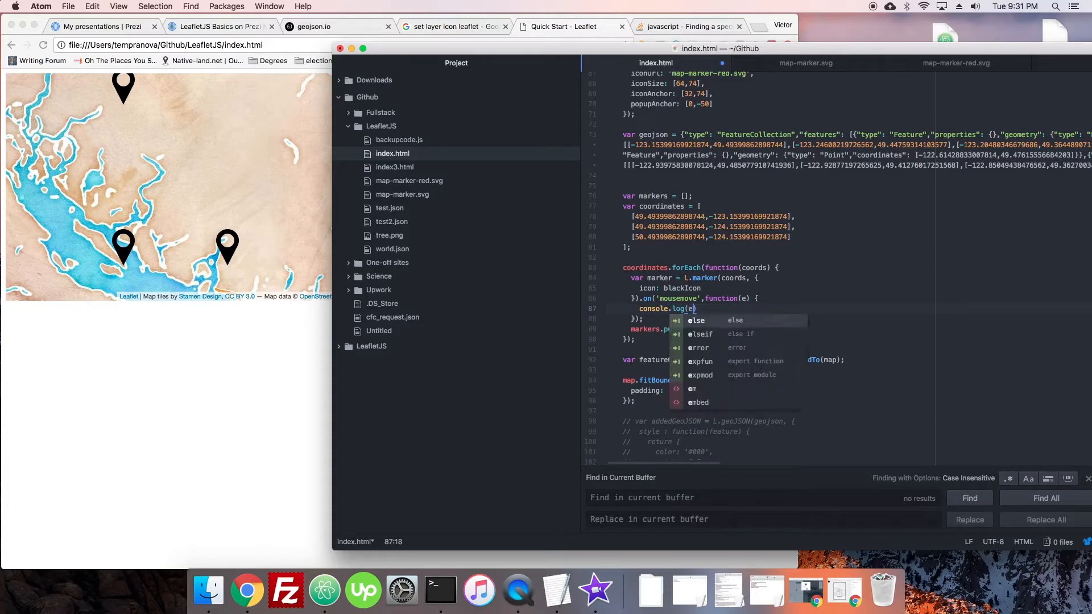
pyautogui.click(247, 592)
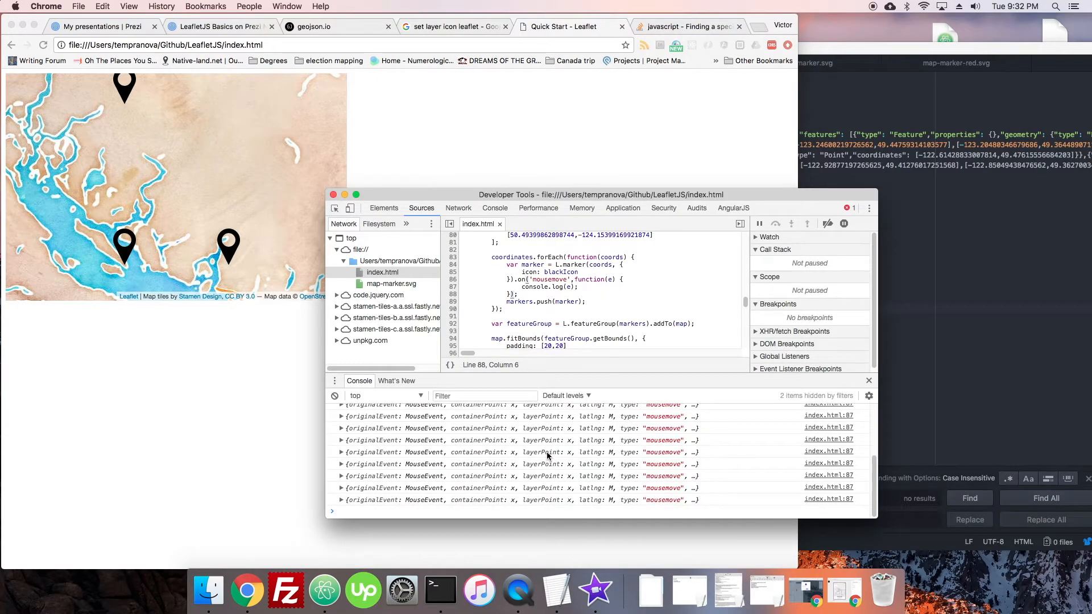
# Step: Expand a logged mousemove event in the DevTools console to inspect its details
pyautogui.click(342, 430)
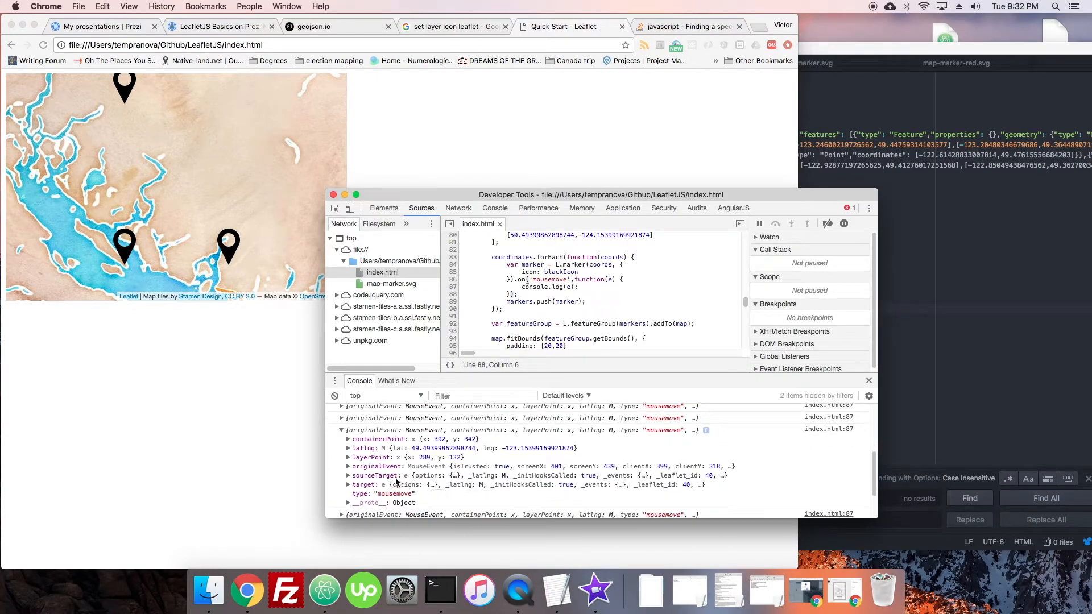
pyautogui.click(349, 492)
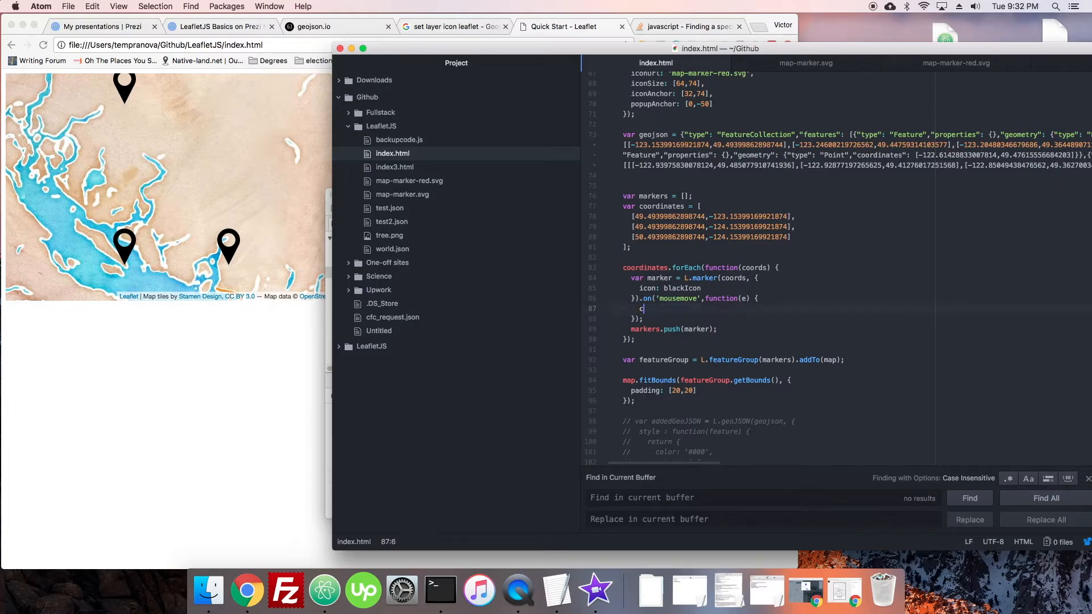
# Step: Replace console.log(e) with e.target.setIcon(redIcon), then cut the mousemove handler from the loop
pyautogui.write('.target.setIcon(')
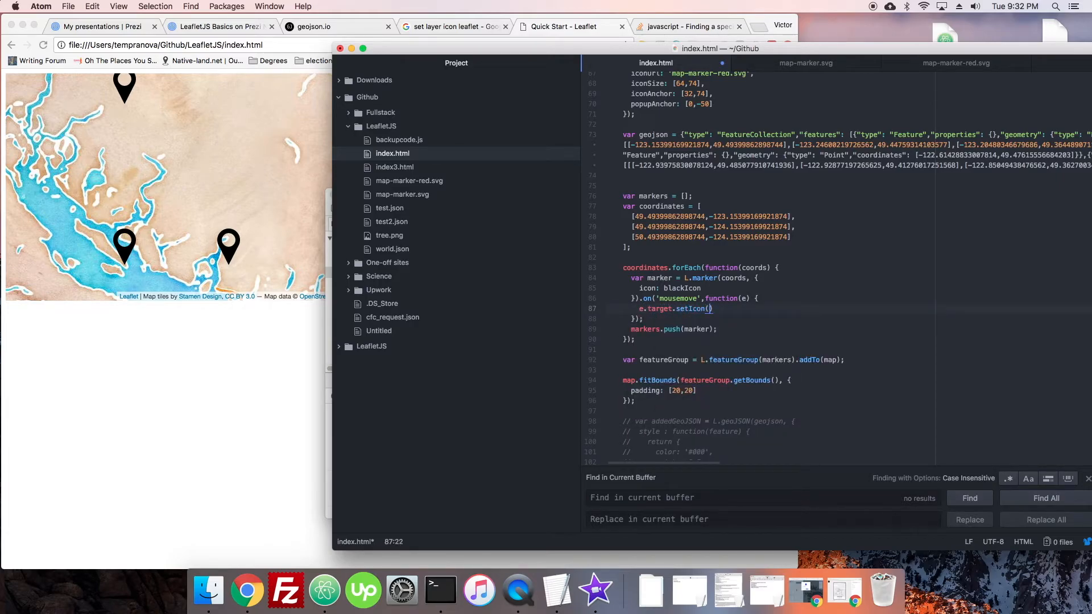
pyautogui.write('redIcon')
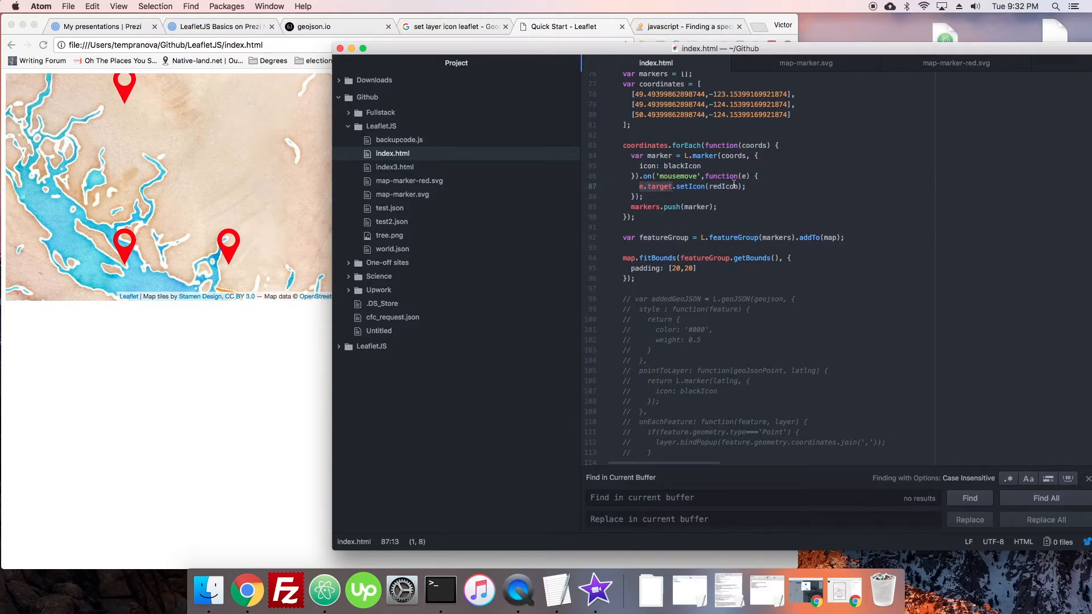
pyautogui.click(640, 175)
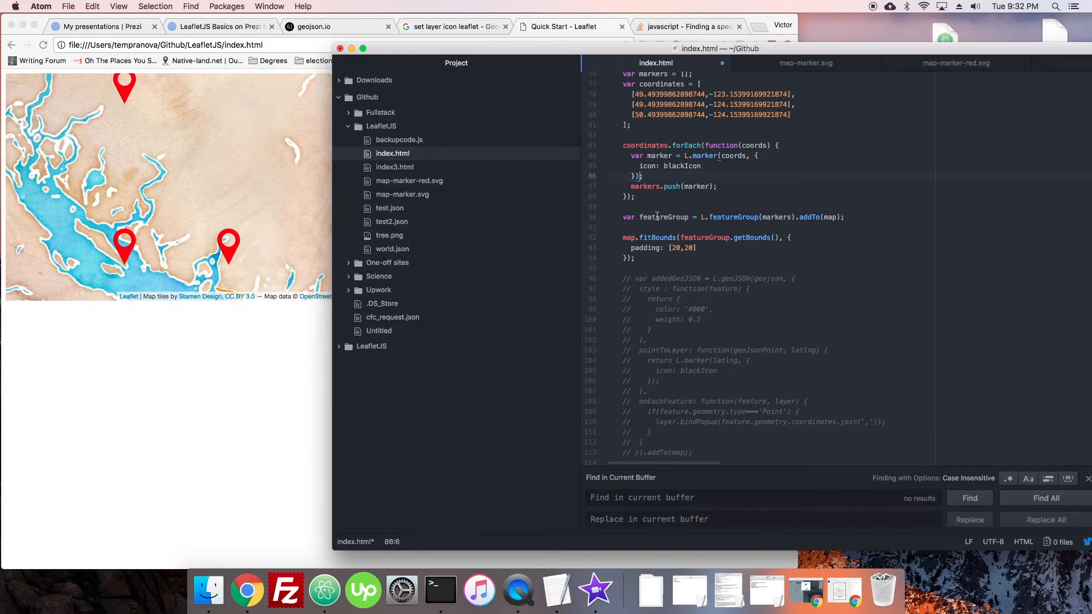
# Step: Paste the .on('mousemove') setIcon(redIcon) handler after L.featureGroup(markers) and test in Chrome
pyautogui.write(".on('mousemove',function(e) {")
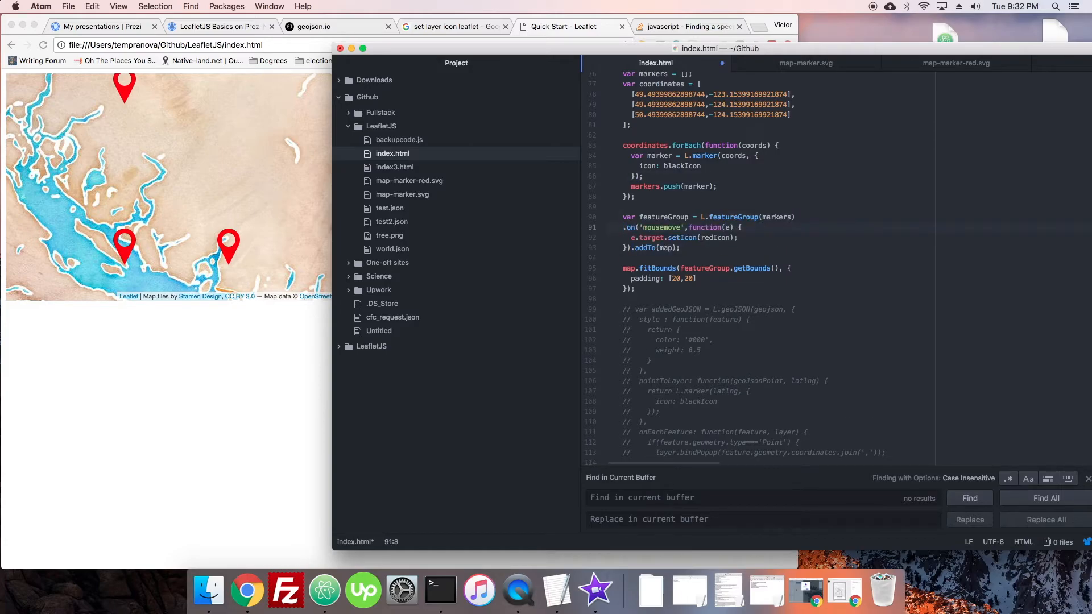
pyautogui.click(754, 248)
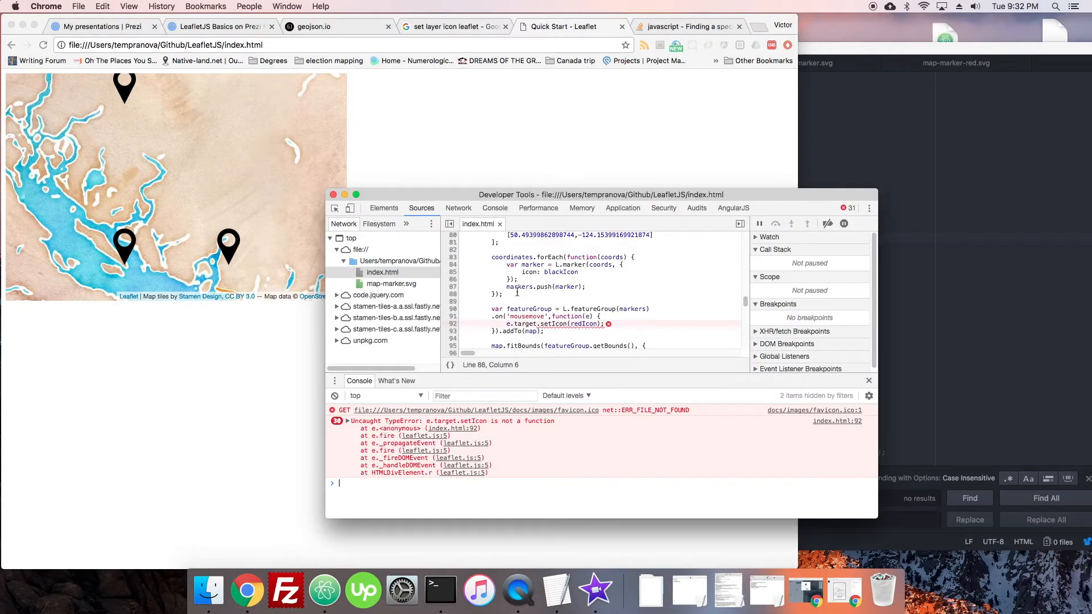
# Step: Add a console.log(e) line in the handler and put mousemove/mouseout setIcon handlers on each L.marker
pyautogui.click(324, 590)
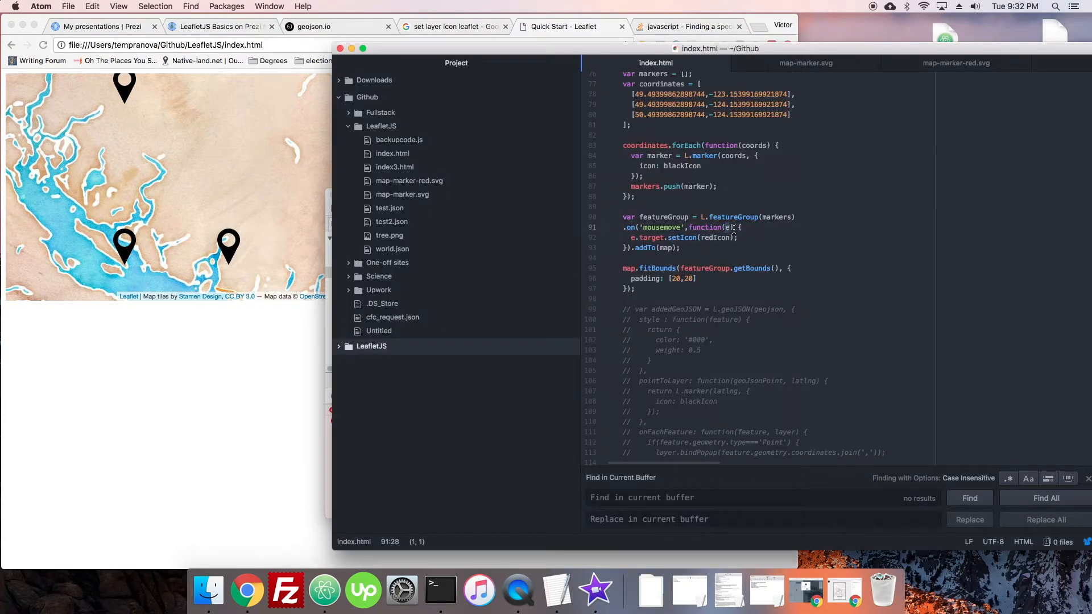
pyautogui.click(742, 227)
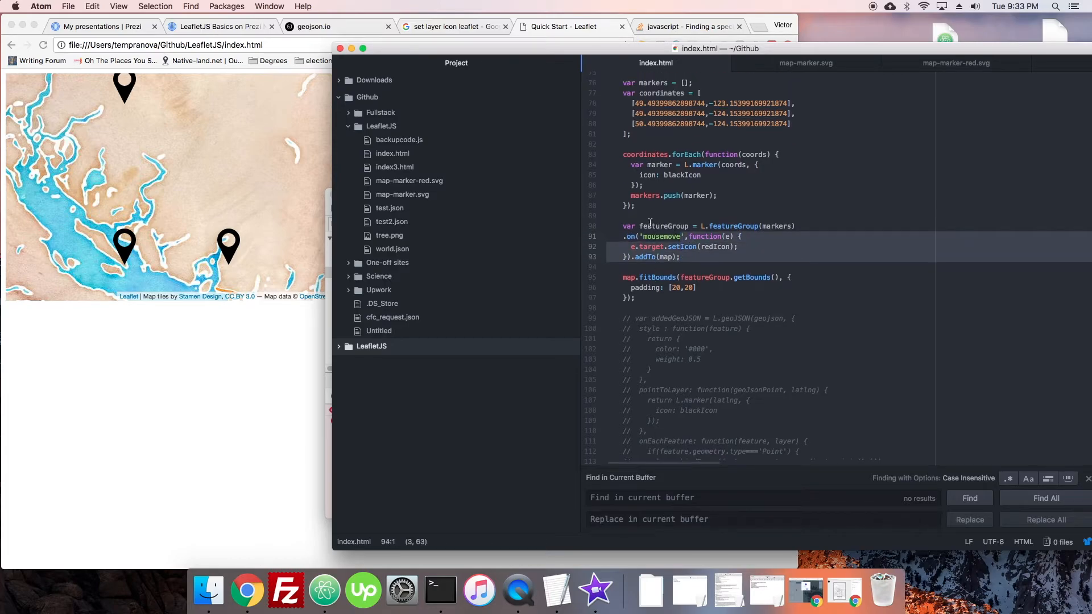
pyautogui.click(651, 247)
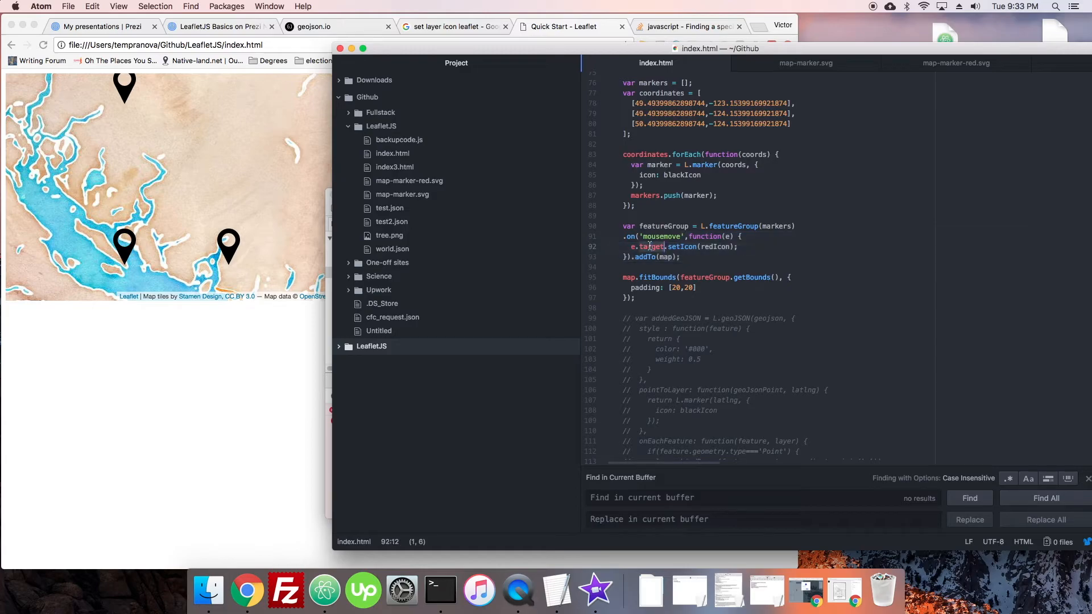
pyautogui.write('conso')
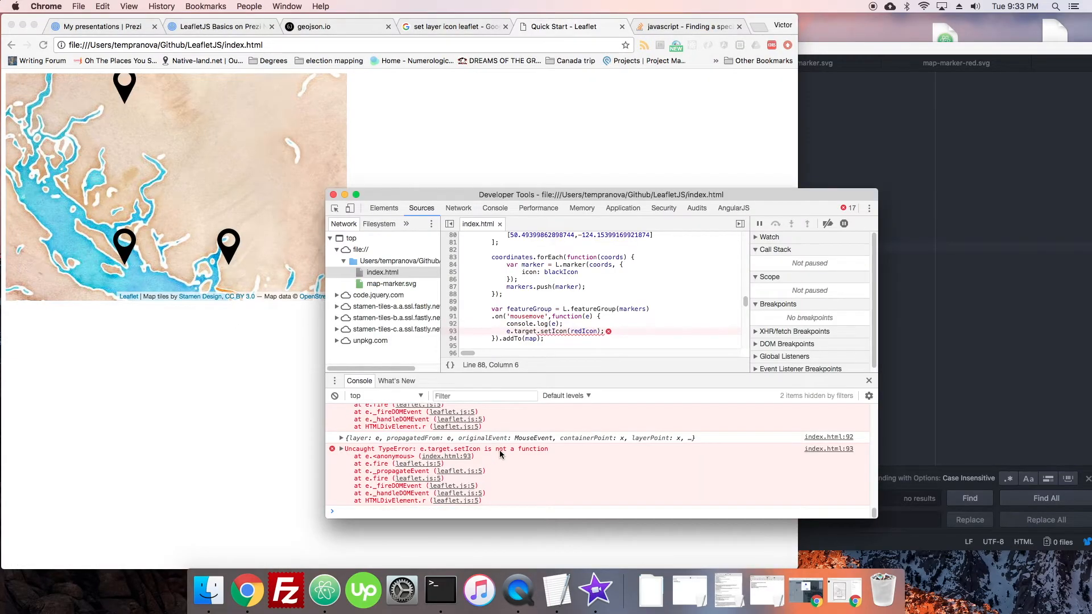
pyautogui.click(340, 436)
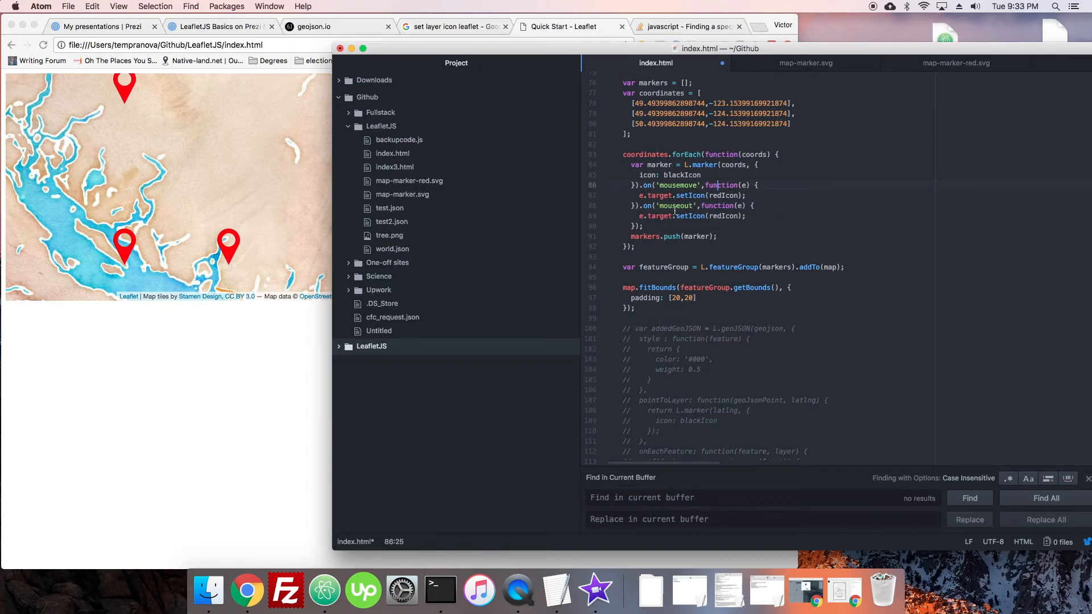
# Step: Change the mouseout handler's redIcon to blackIcon, save, and bring up the 'set layer icon leaflet' results
pyautogui.click(690, 216)
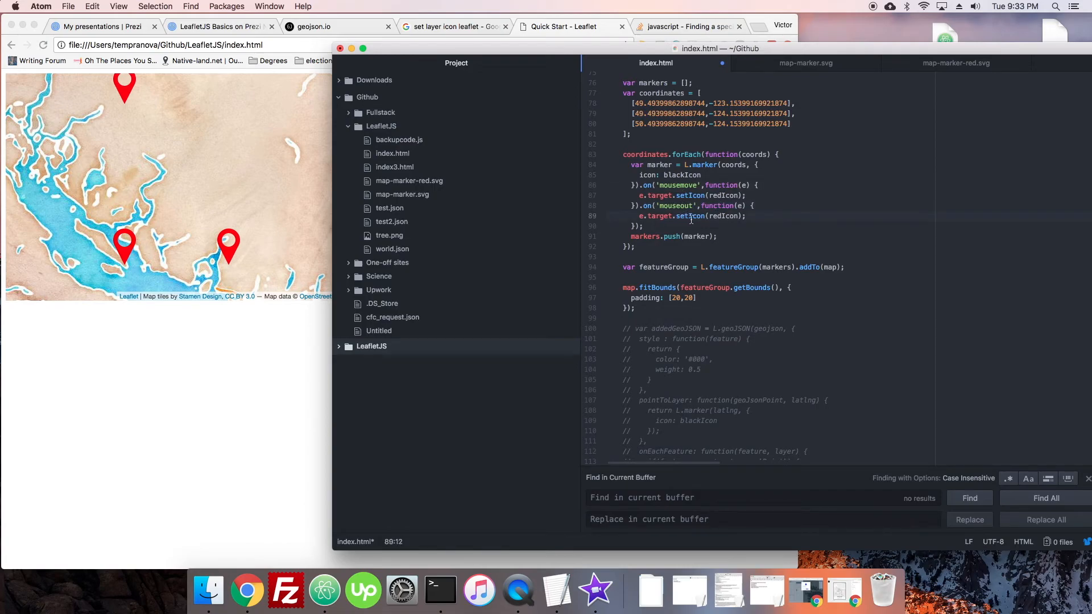
pyautogui.write('black')
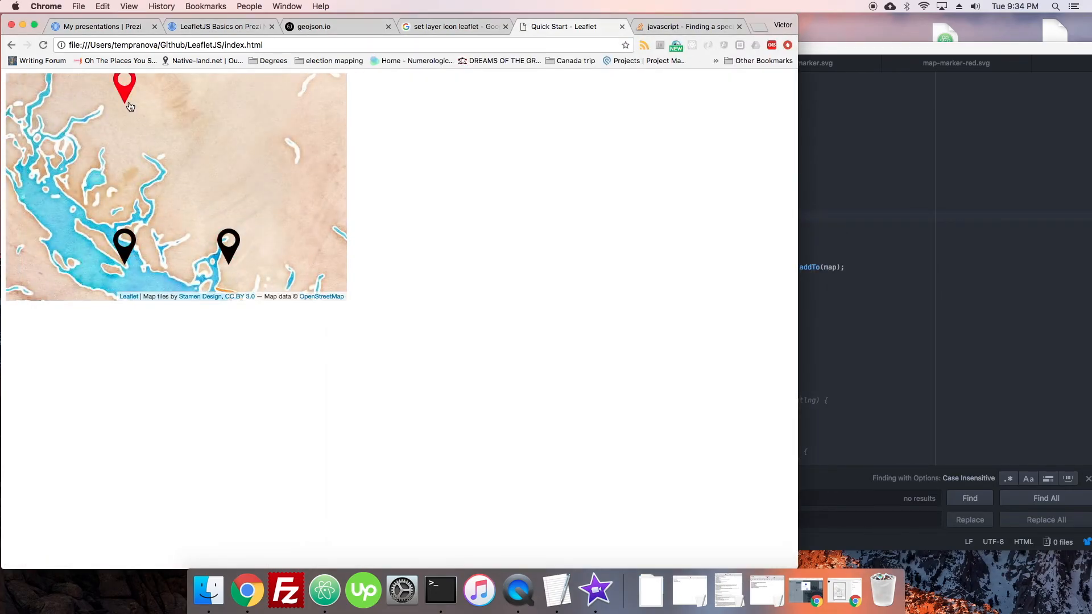
pyautogui.click(125, 89)
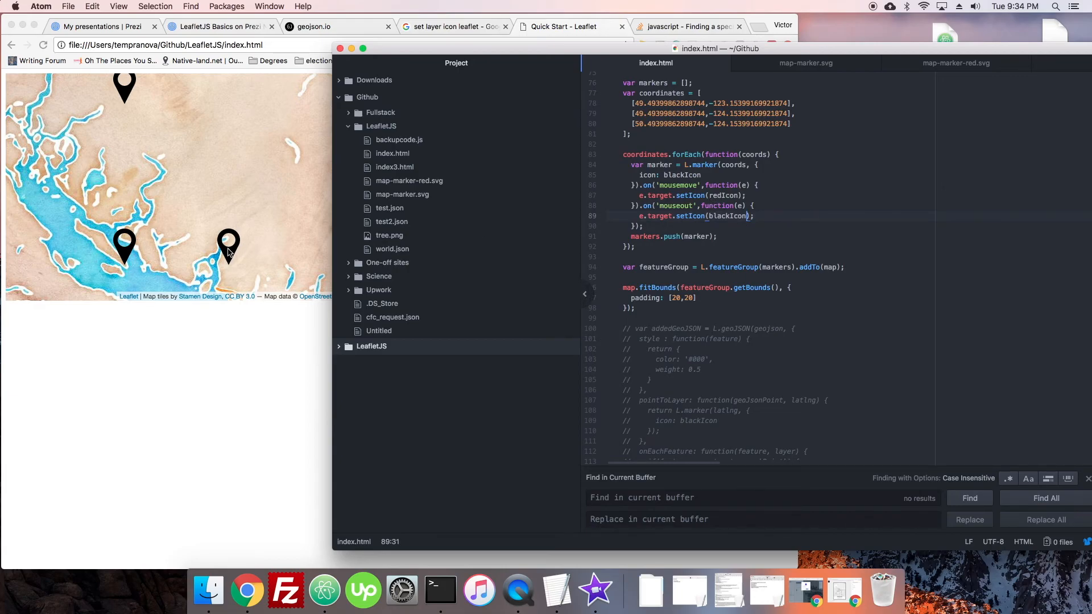
pyautogui.click(452, 26)
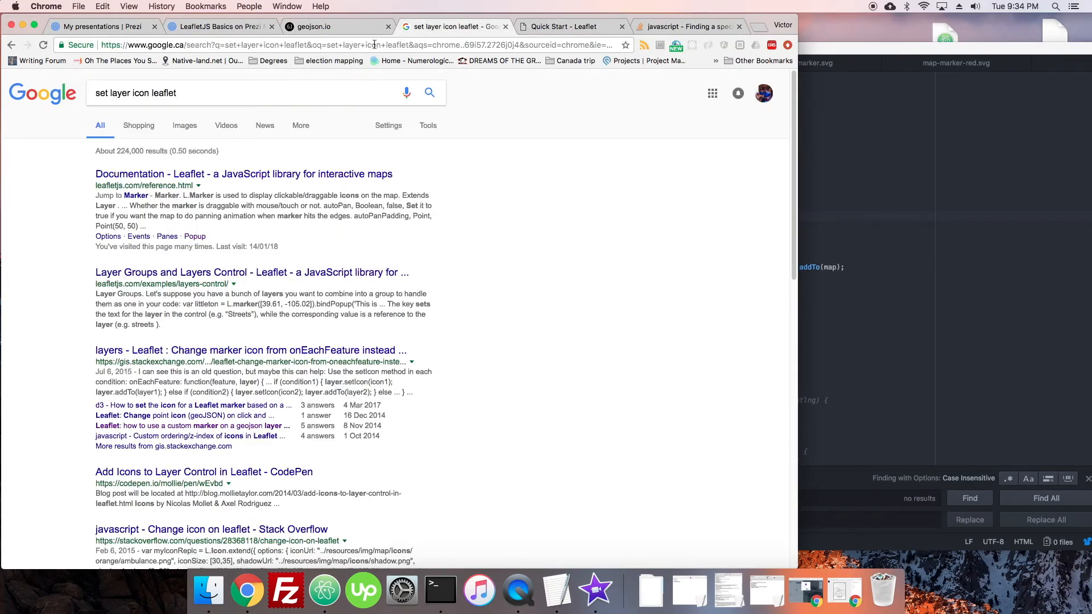
# Step: Open the Leaflet documentation result, scroll the API reference, then pan the map so markers shift right
pyautogui.press('Return')
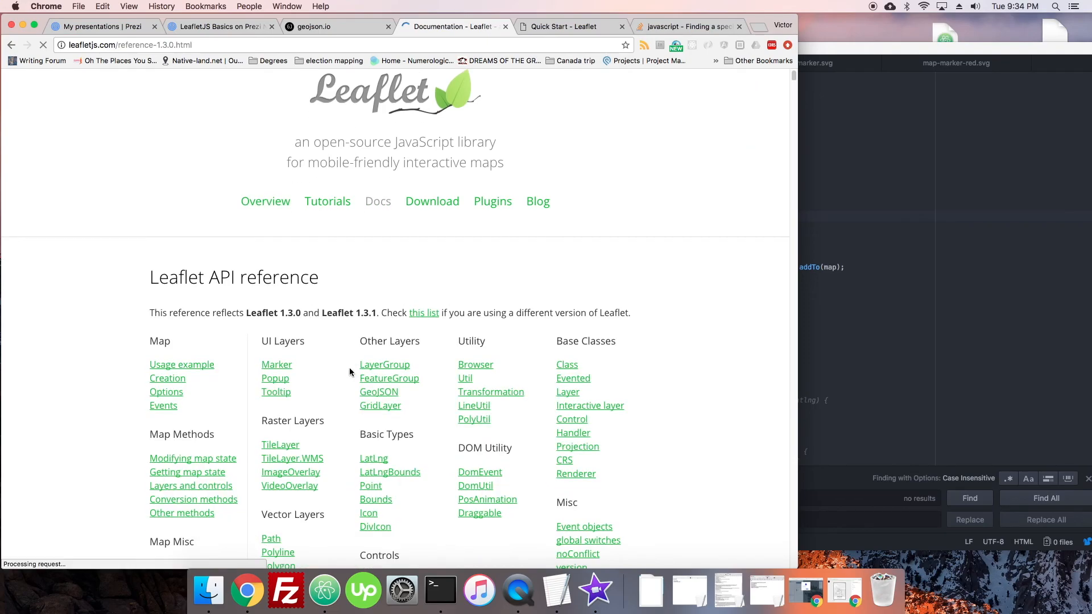
pyautogui.scroll(-3)
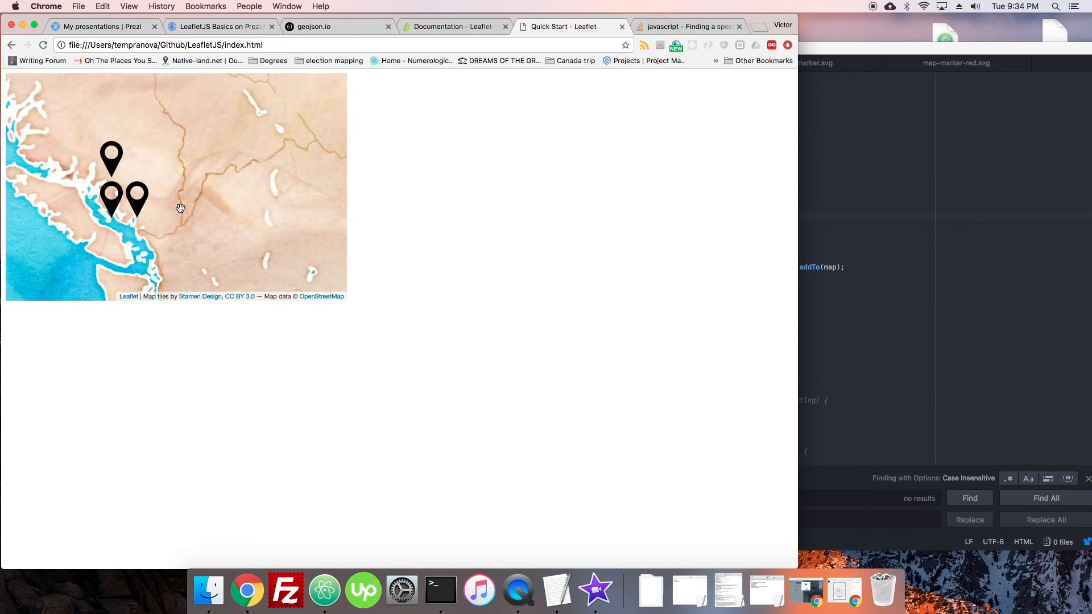
pyautogui.moveTo(180, 209); pyautogui.dragTo(216, 149)
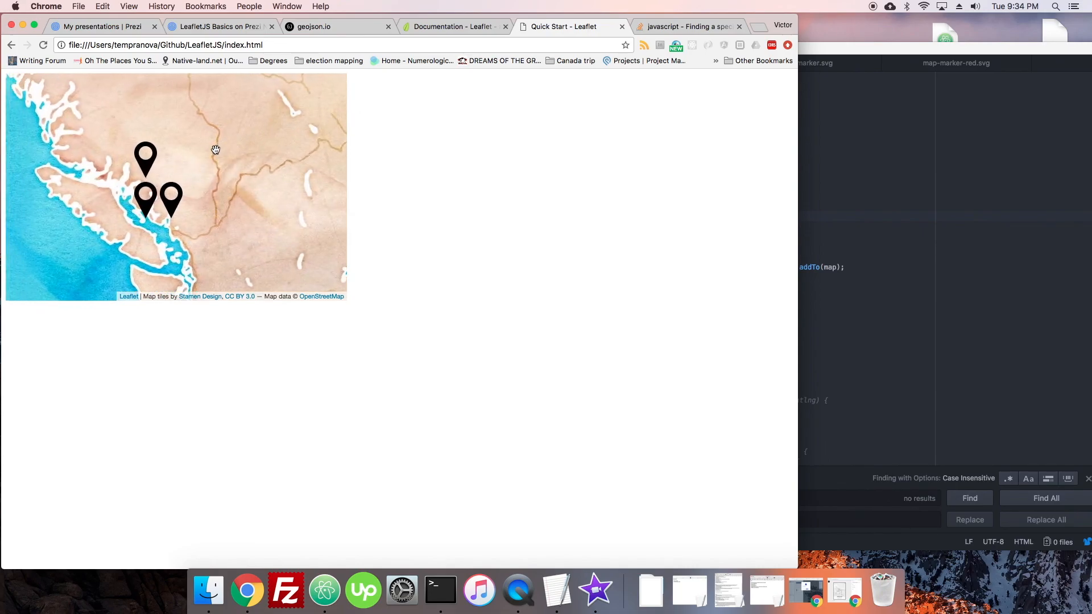